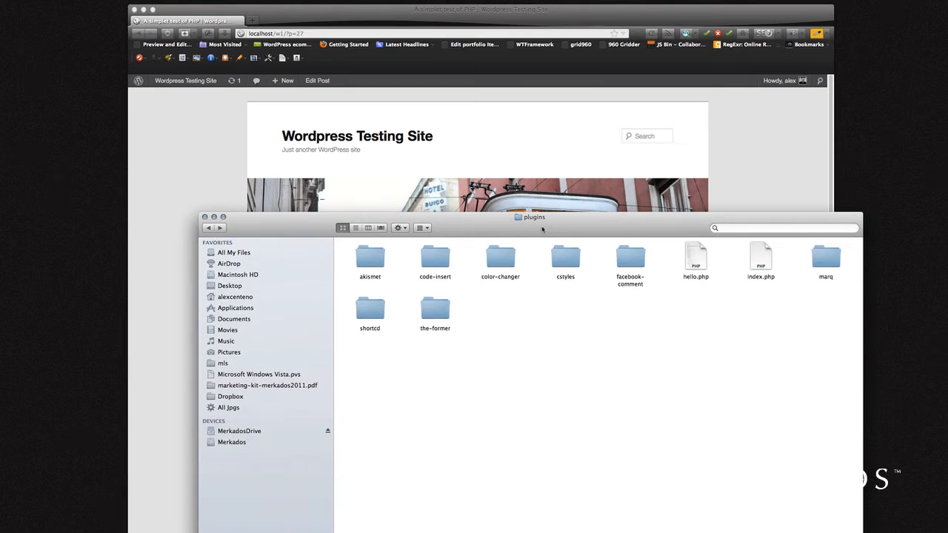
mouse_move(523, 227)
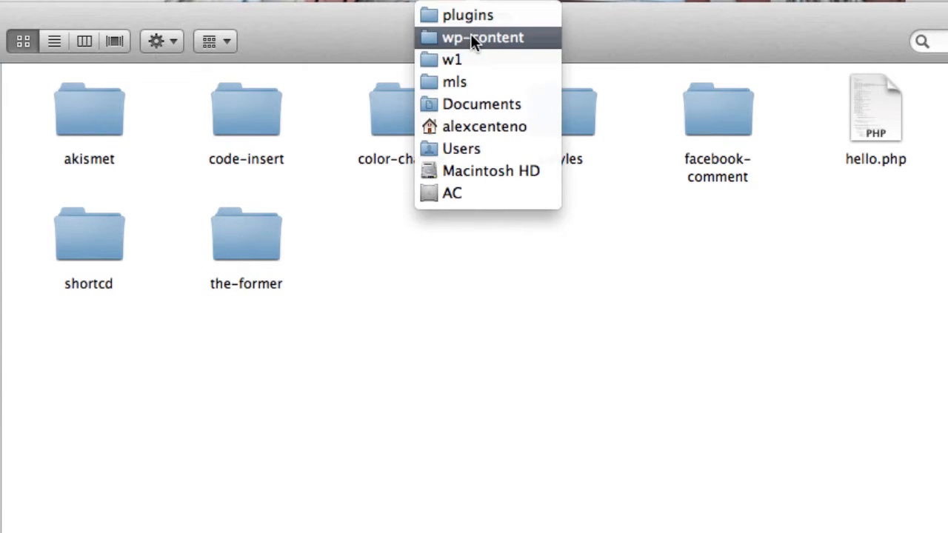
Browse from wp-content into plugins/color-changer and save the new file as index.php.
left_click(482, 37)
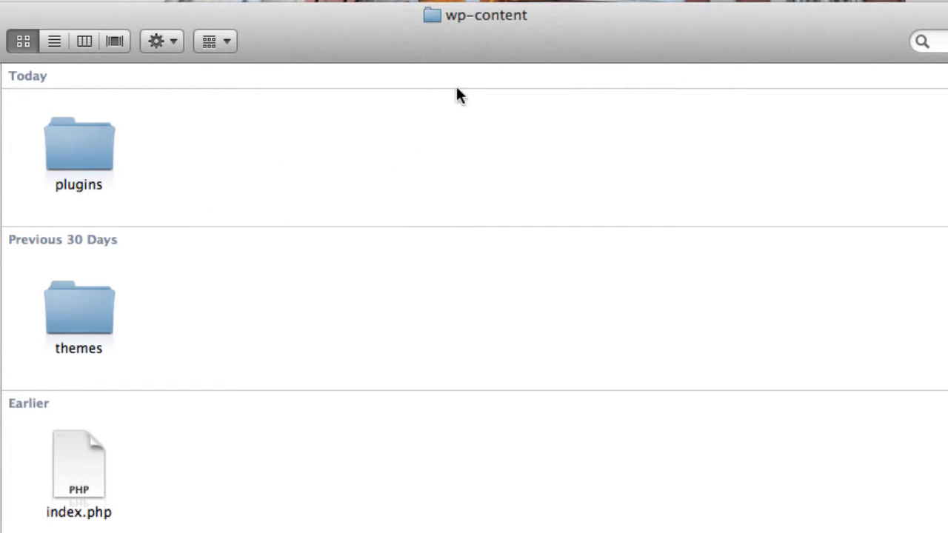
mouse_move(411, 91)
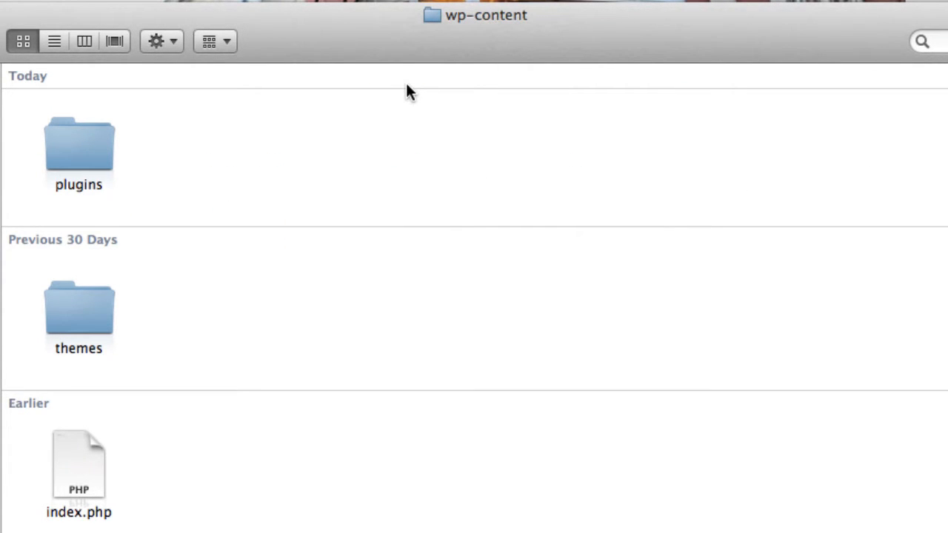
left_click(79, 140)
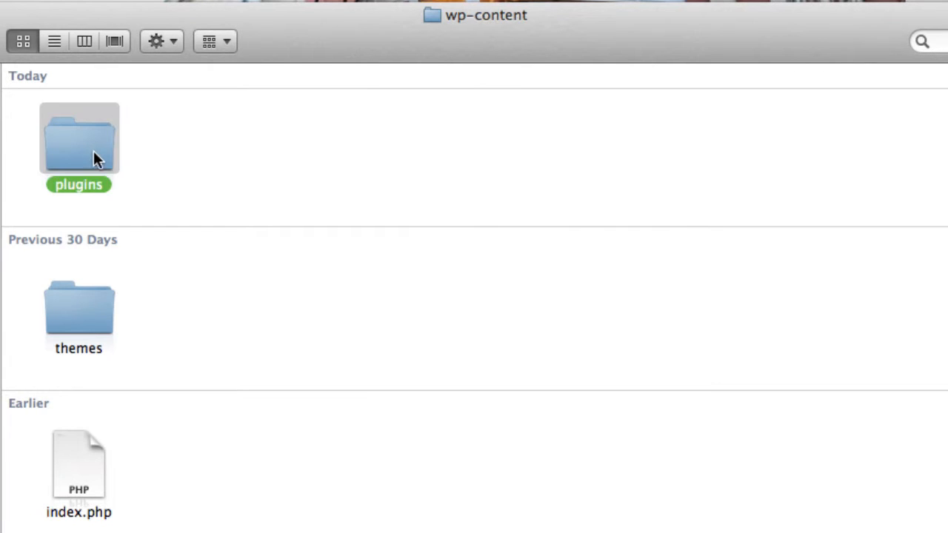
double_click(79, 137)
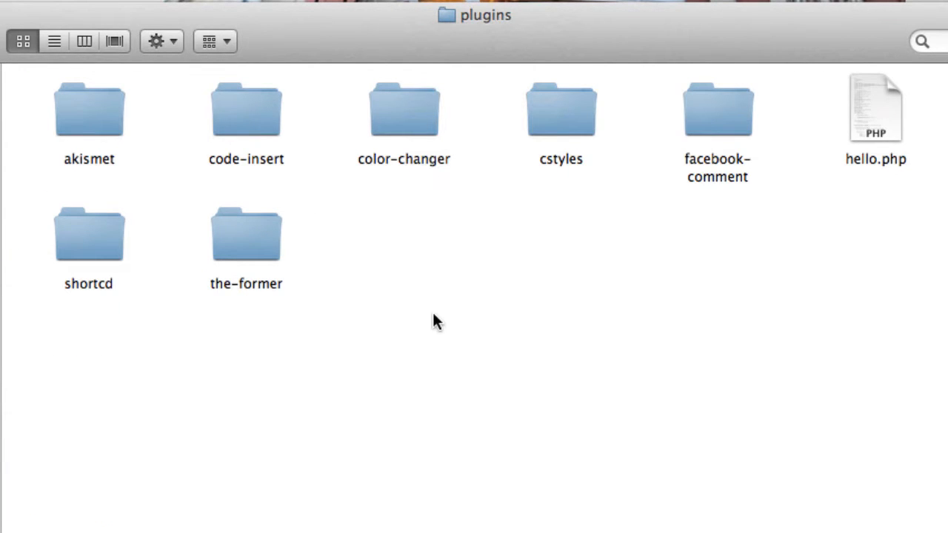
mouse_move(432, 258)
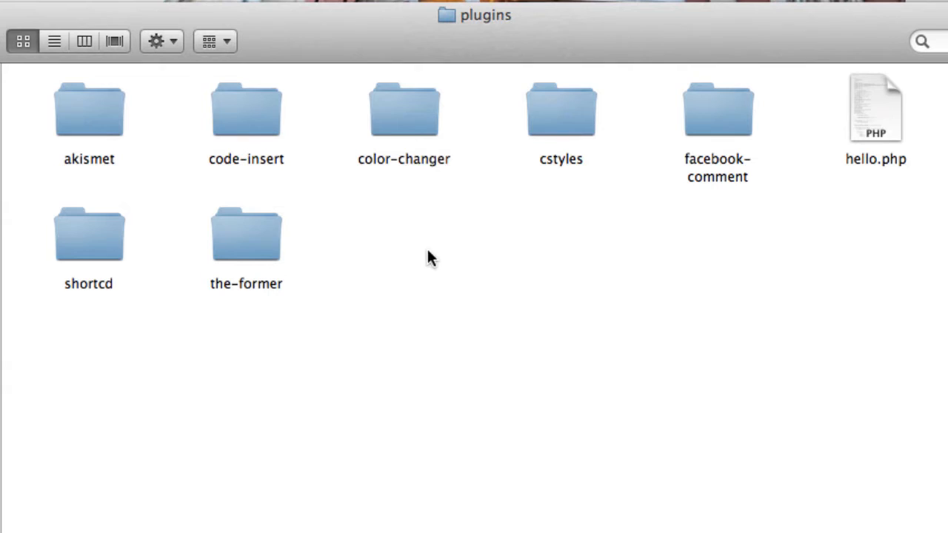
double_click(404, 109)
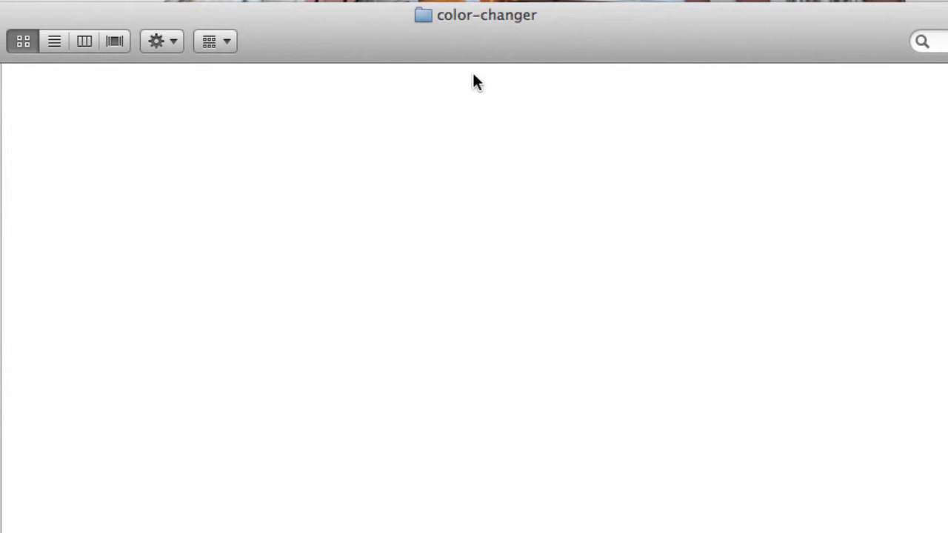
mouse_move(472, 122)
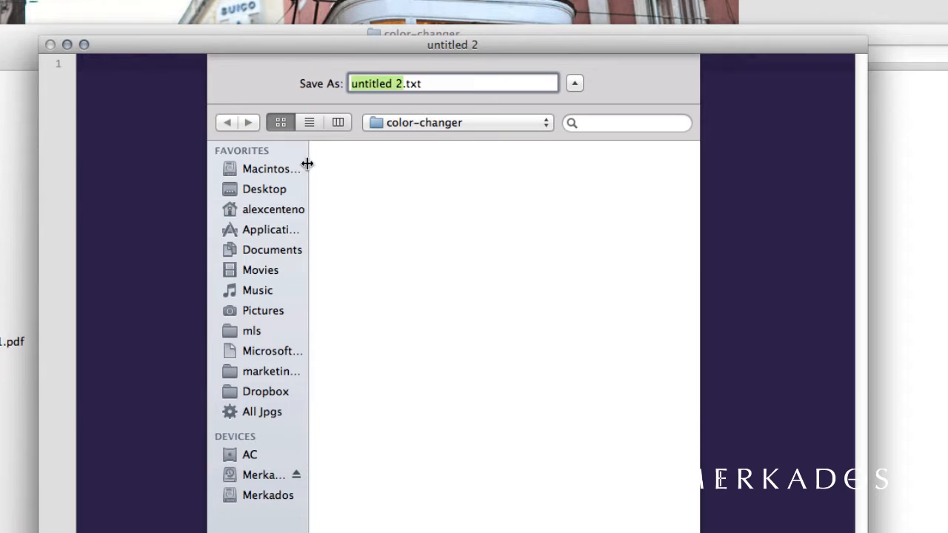
type("index.php")
left_click(462, 64)
type("<?php")
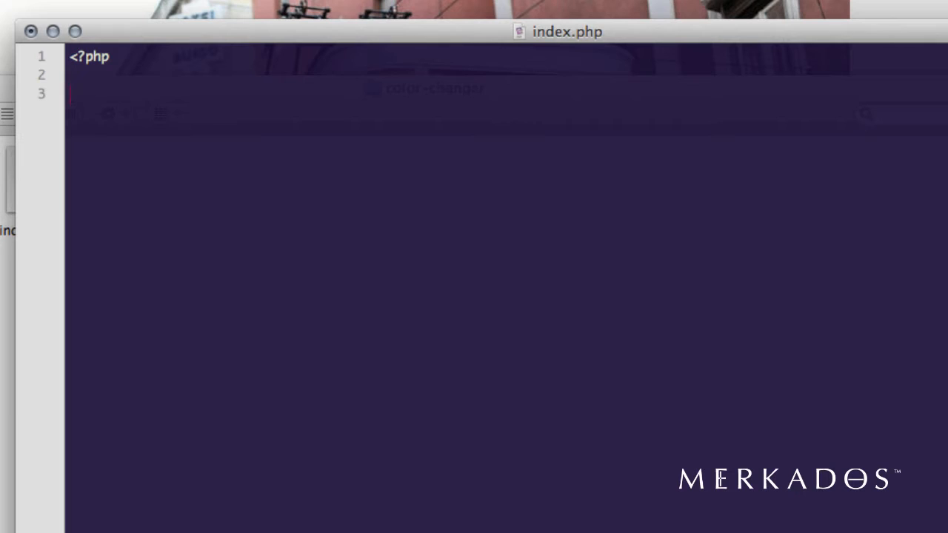
Open a /** comment block with the line 'Plugin Name: Color Changer'.
type("/**")
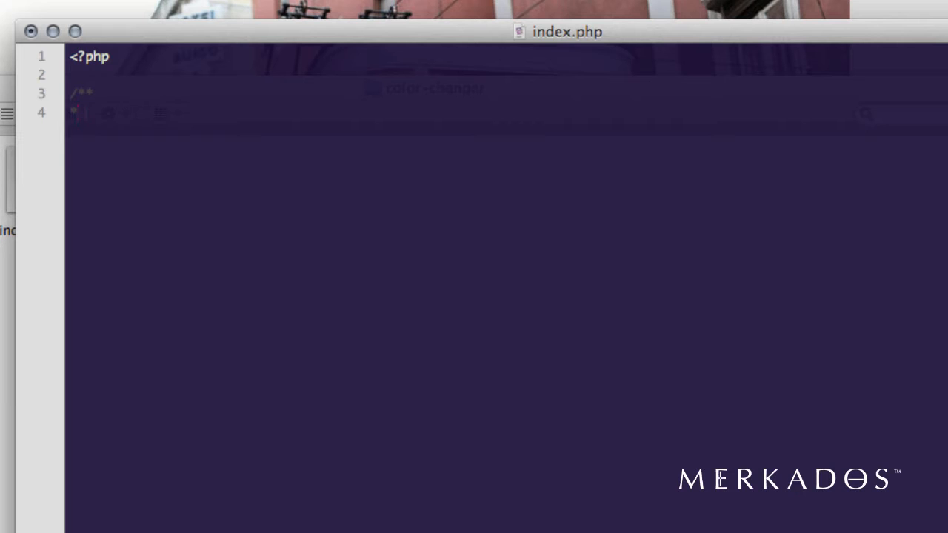
type("Plugin")
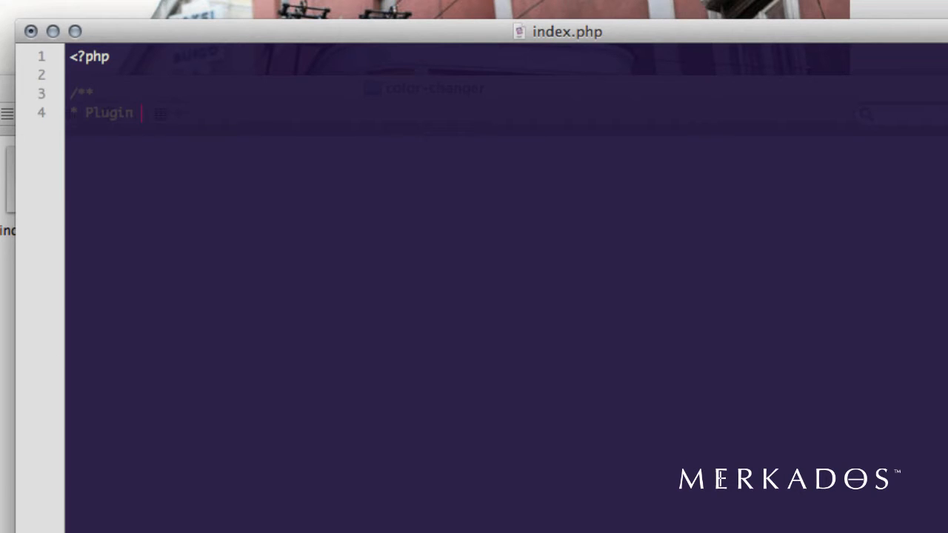
type("N")
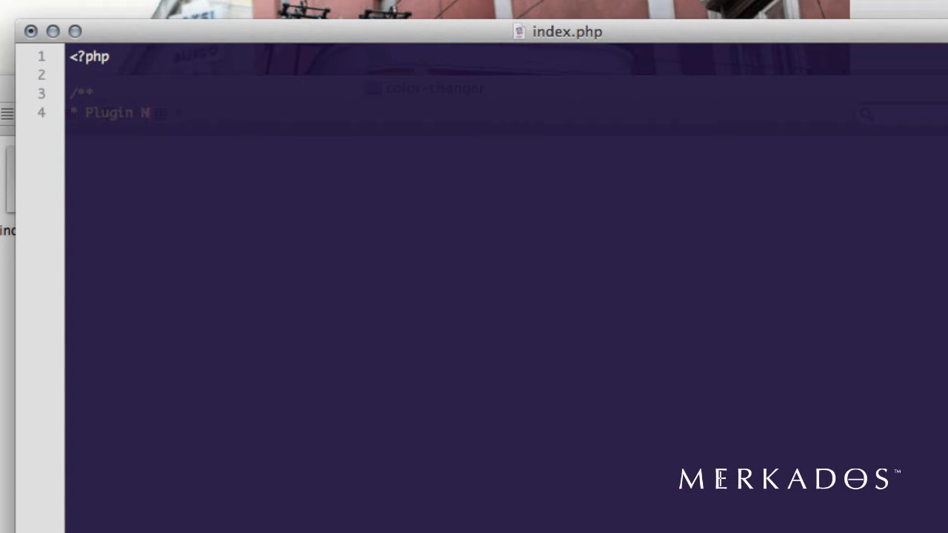
type("ame")
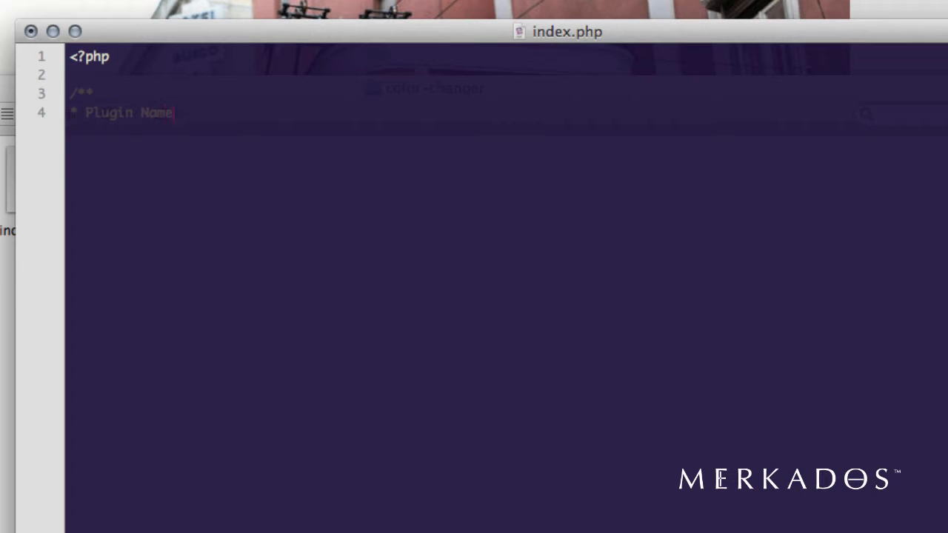
type(":")
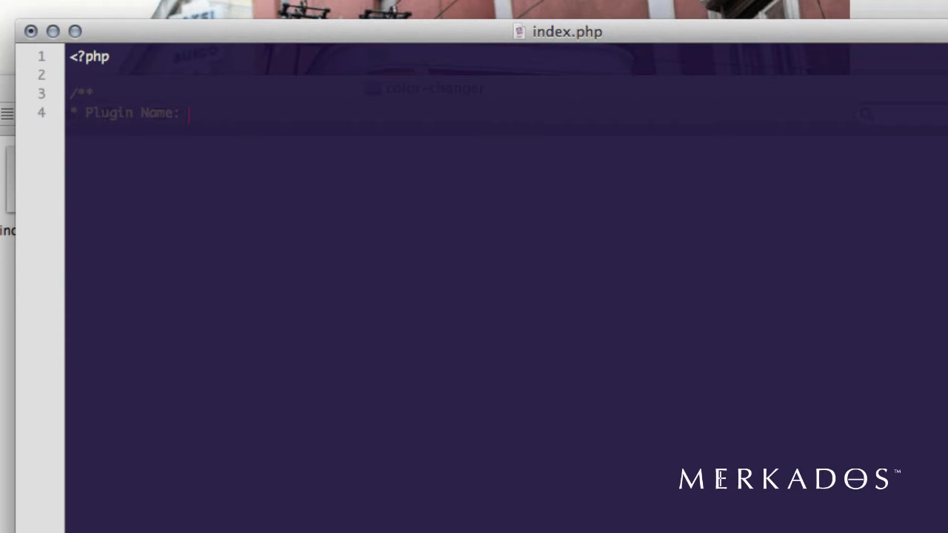
type("Color Chan")
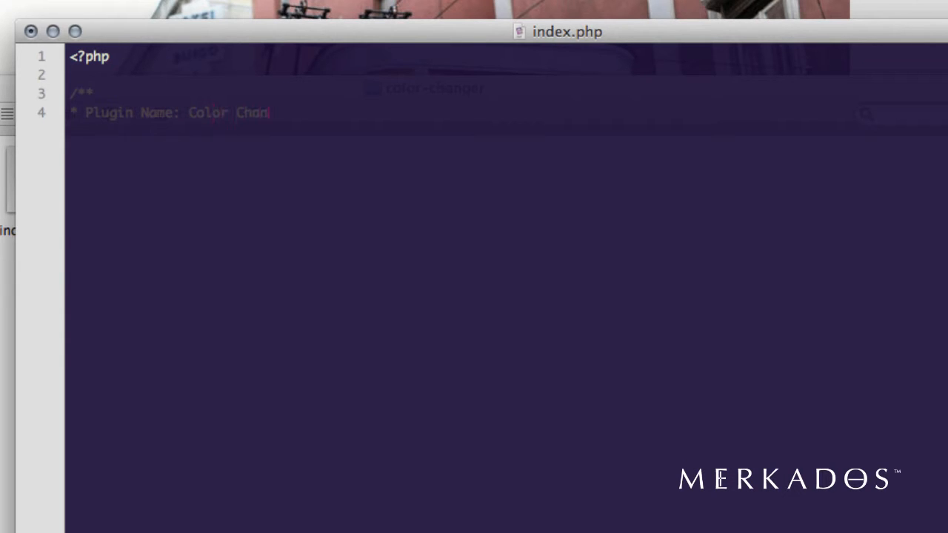
type("ger")
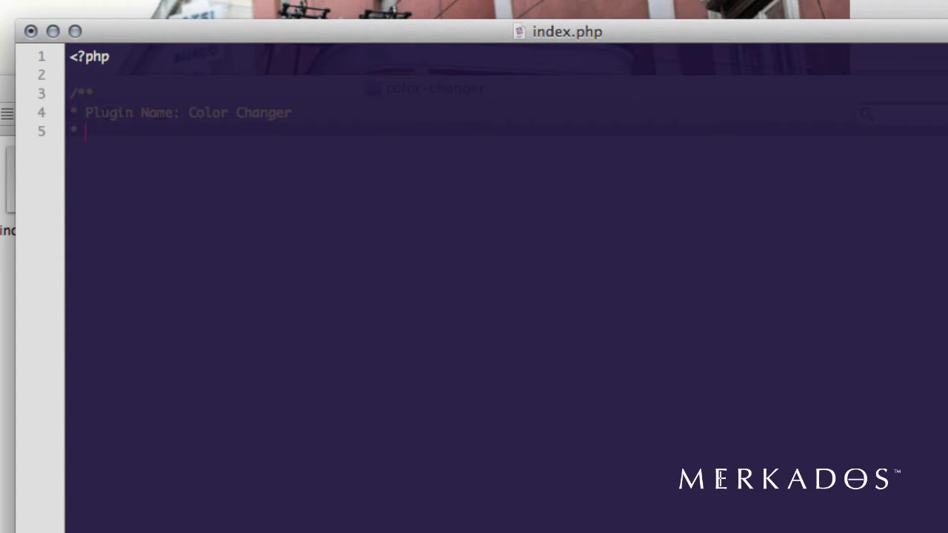
type("Plugin U")
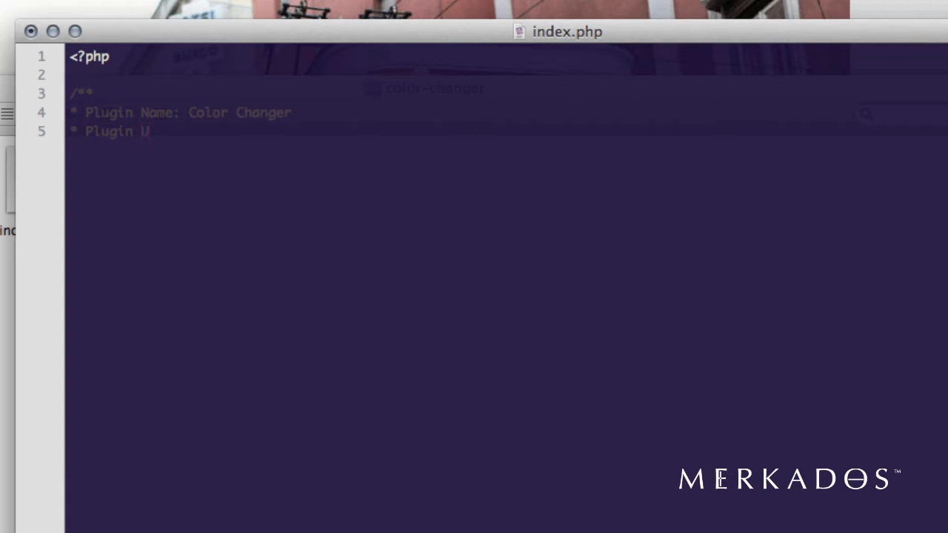
type("RI:")
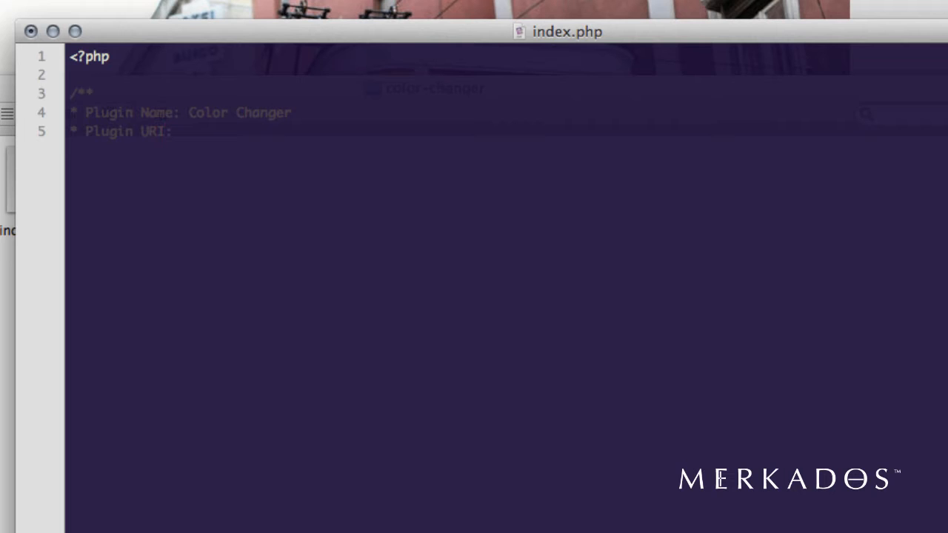
type("http://w")
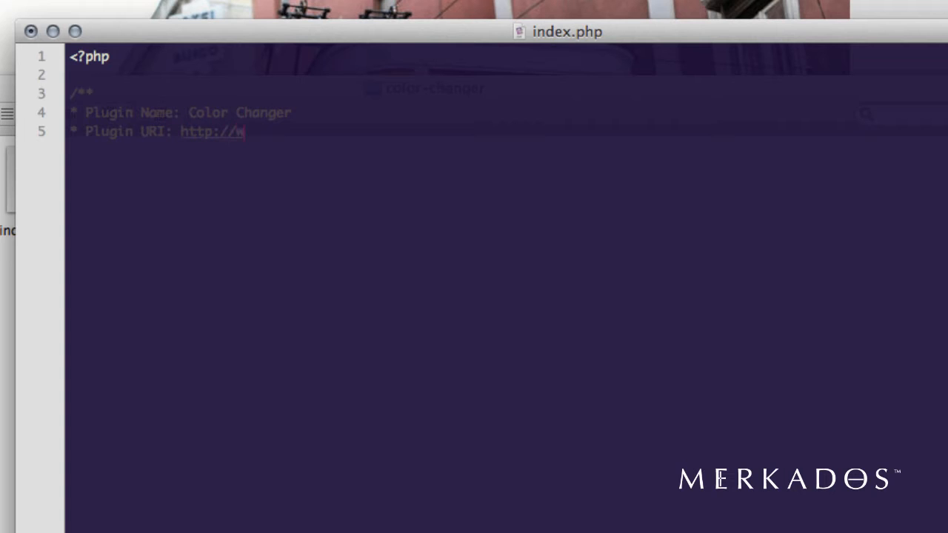
type("ww.merkados.com")
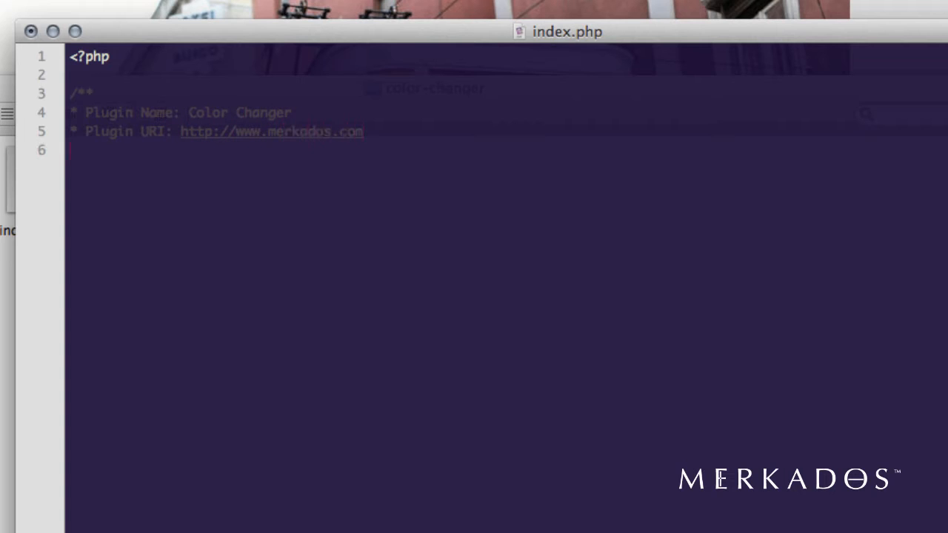
type("*")
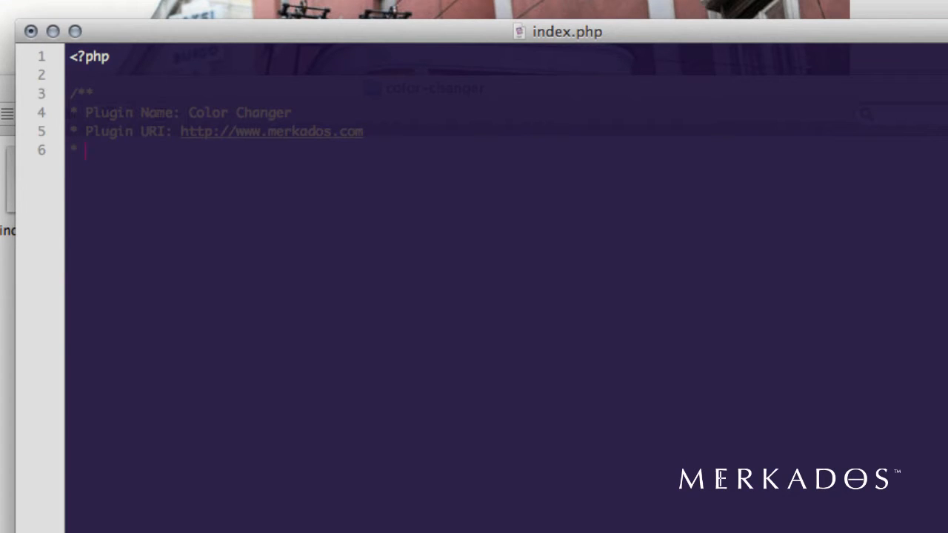
Add 'Description: This plugin allows to change the color of the page by using a simple shortcode'.
type("Description:")
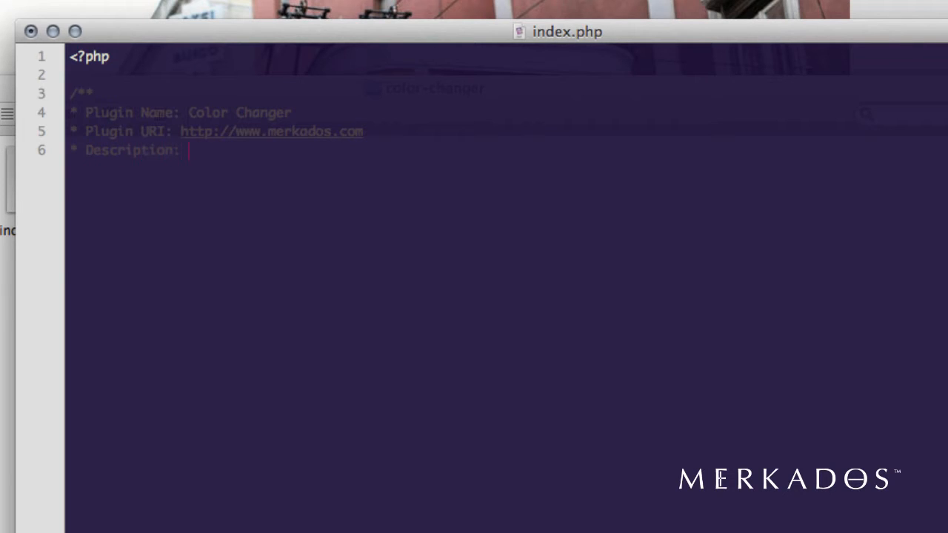
type("This plugin")
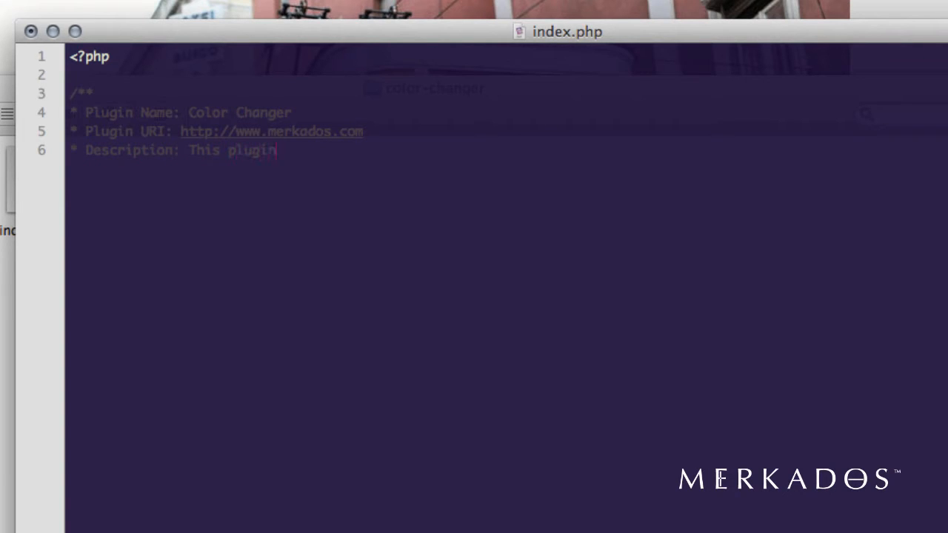
type("allows")
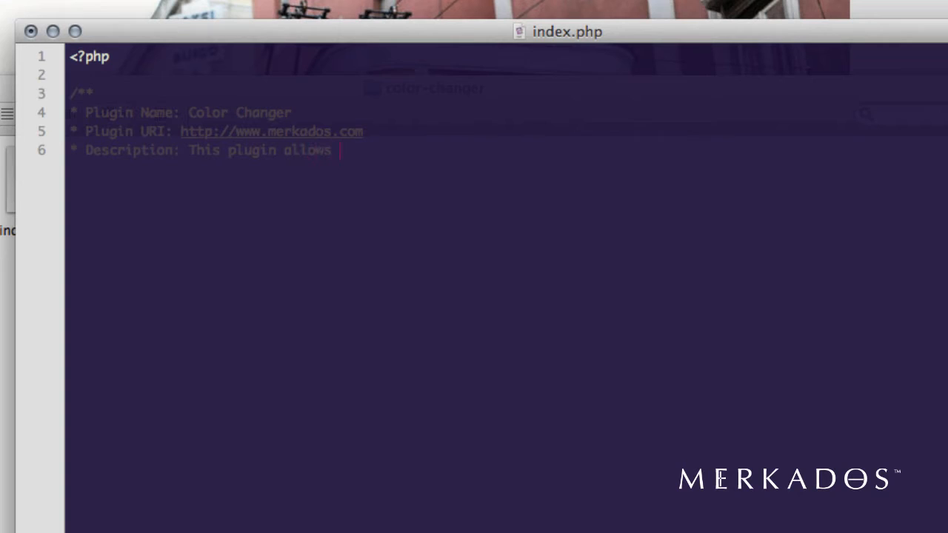
type("to change the")
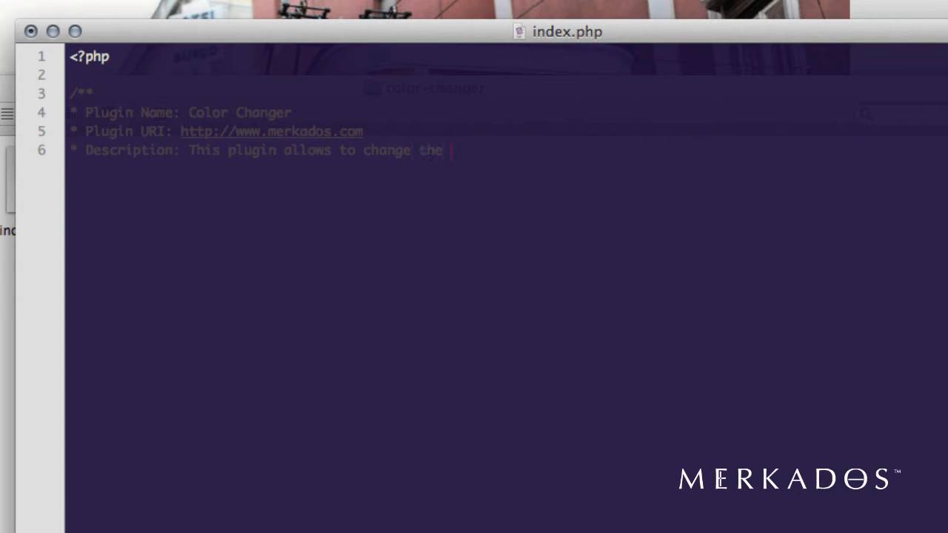
type("color of the page")
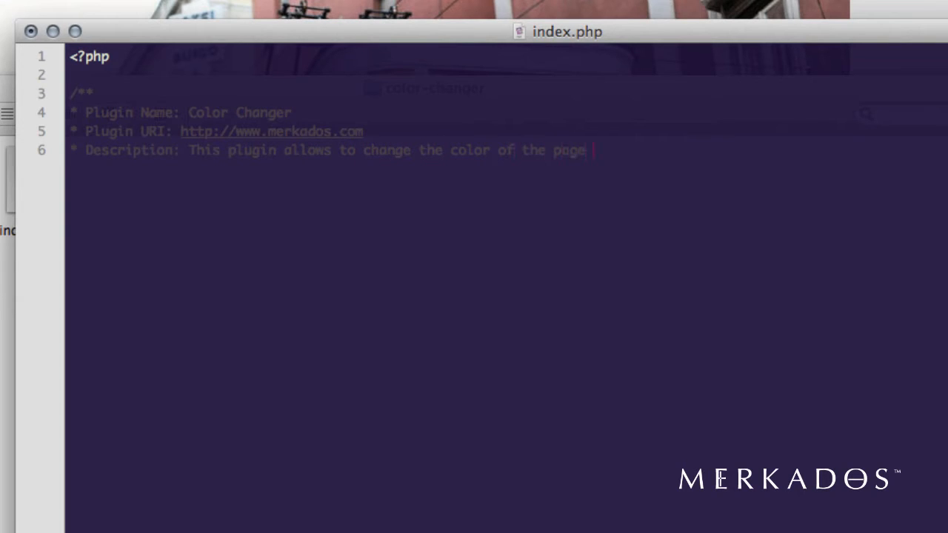
type("by using a si")
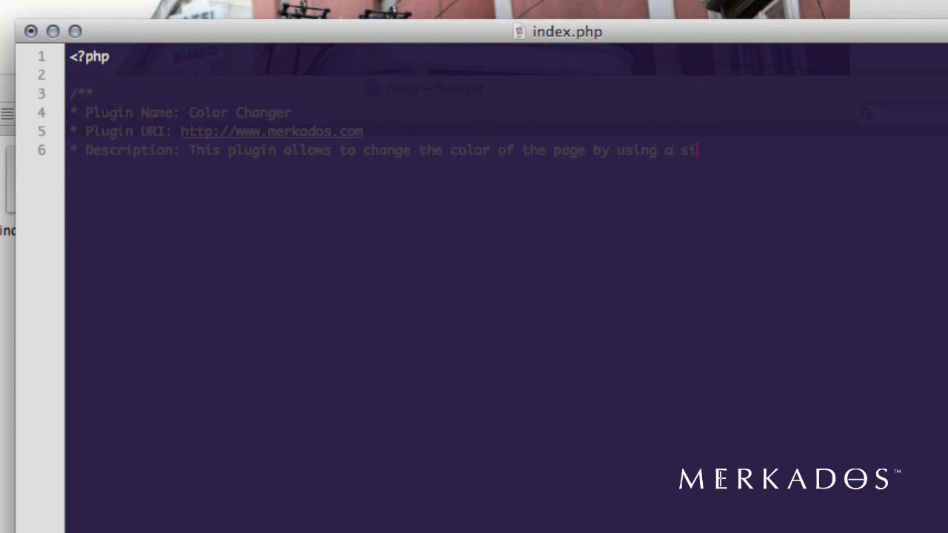
type("mple shortcode")
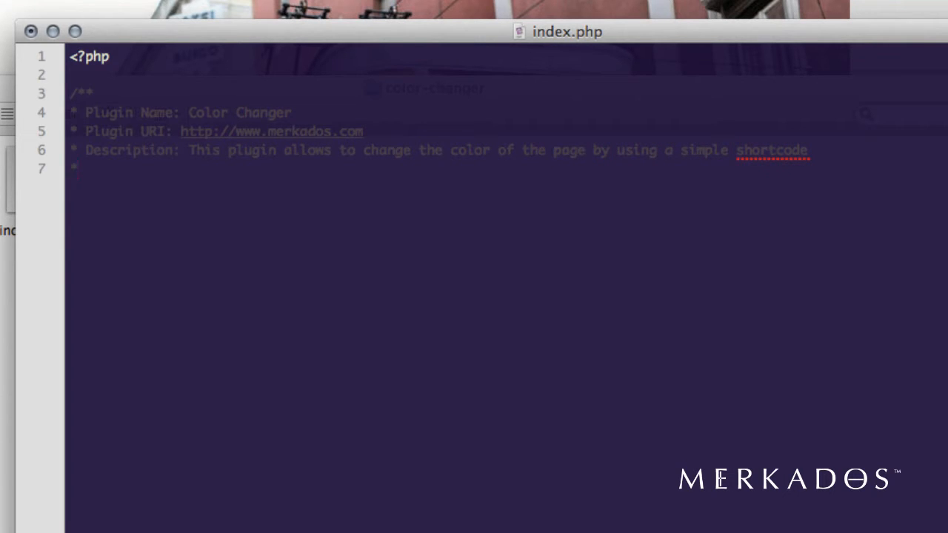
Add 'Author: Alex Centena' and an Author URI line, then close the comment with */.
type("Author:")
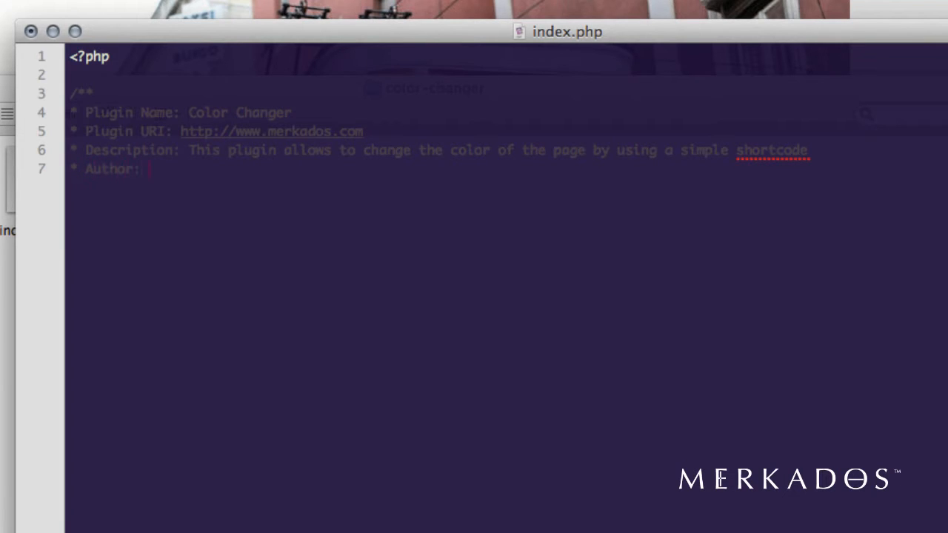
type("Alex Centena")
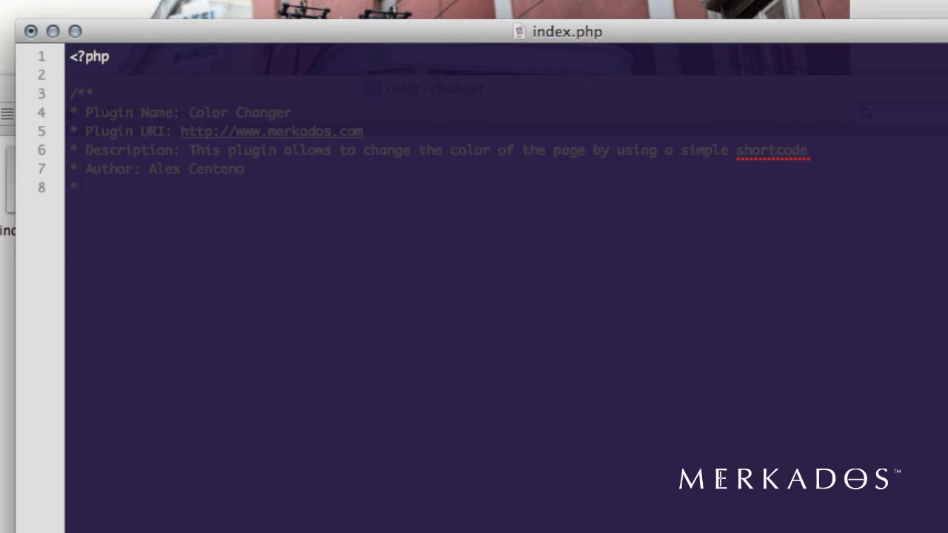
type("Author")
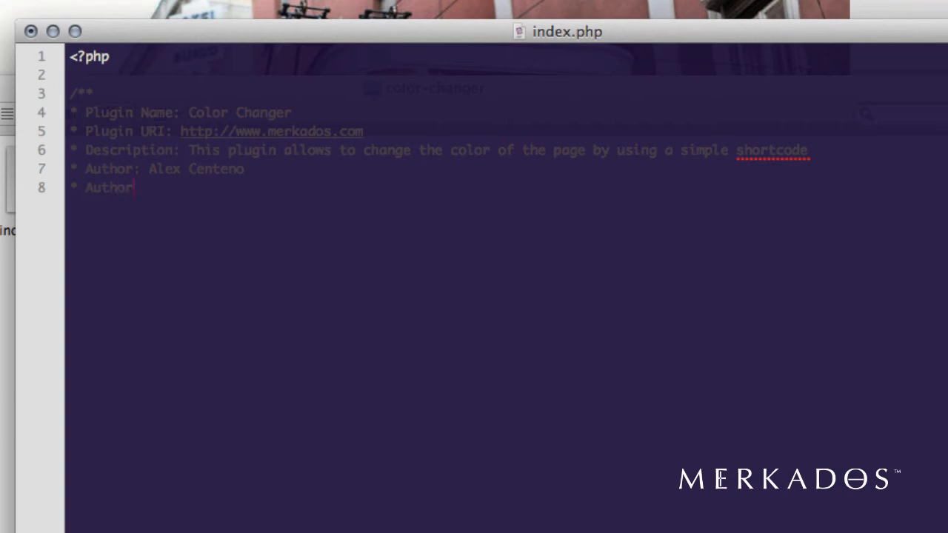
type("URI:")
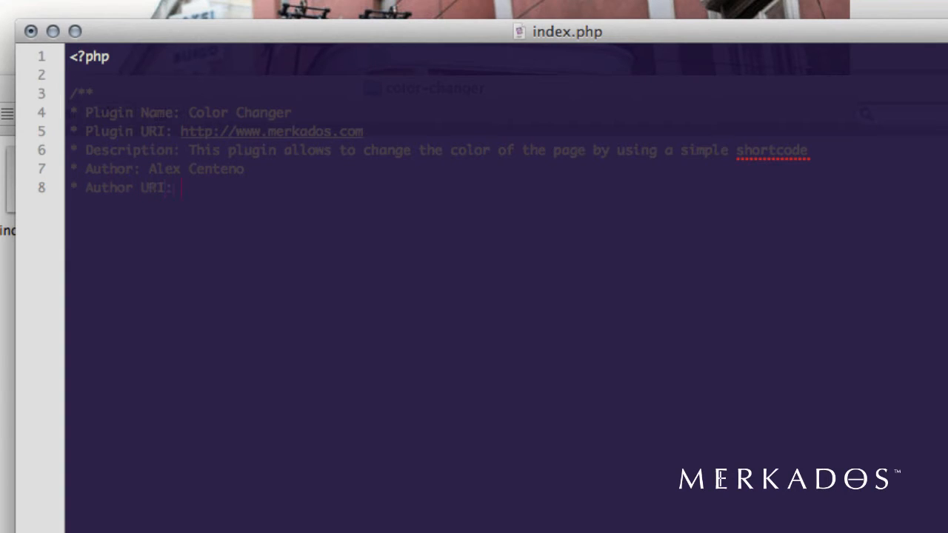
type("http://www")
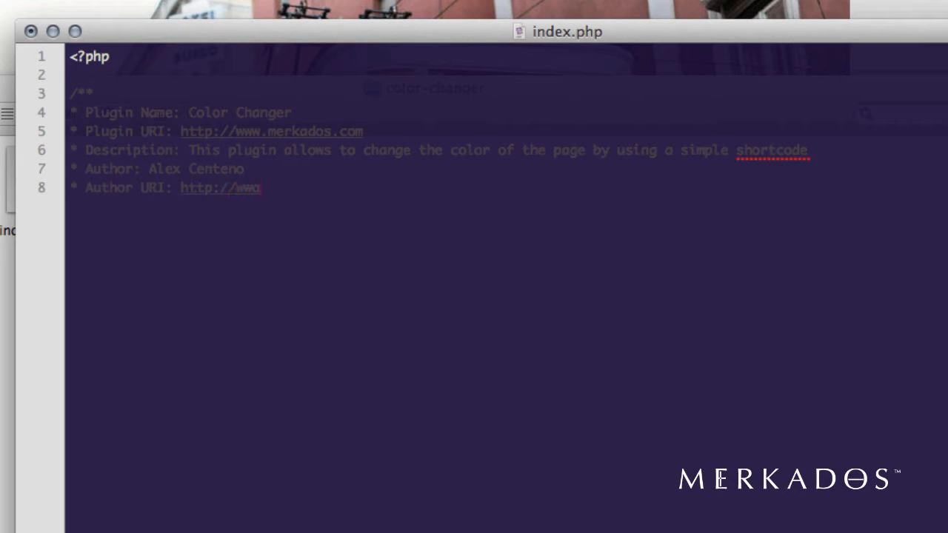
type("alexcenteno.us/")
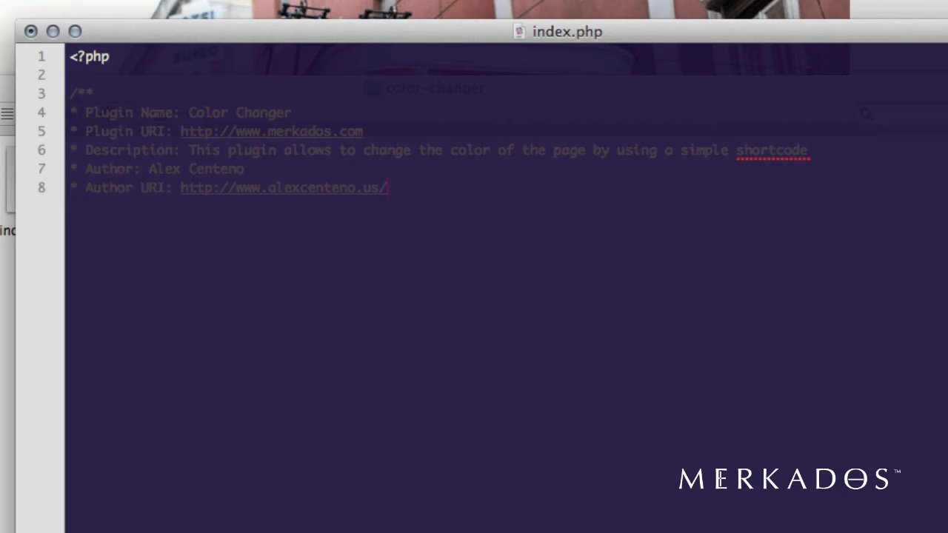
type("*/")
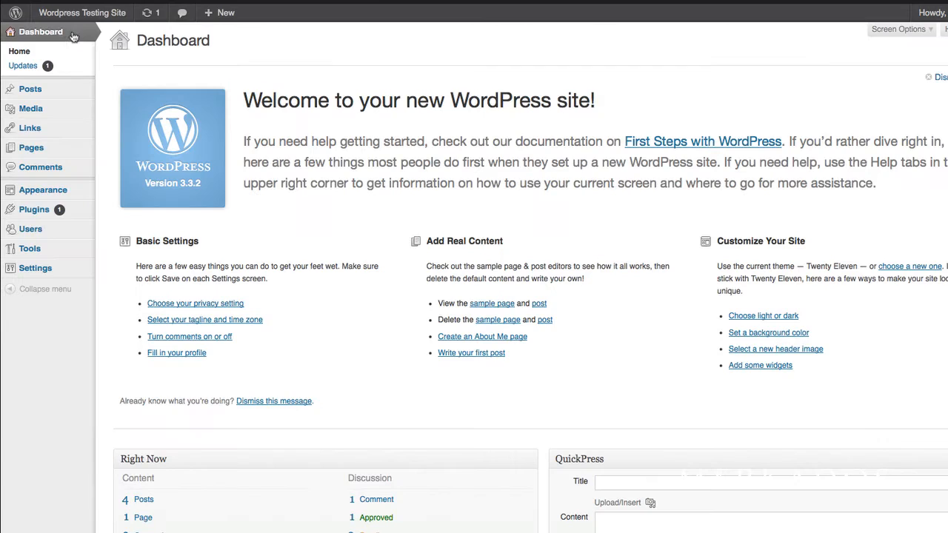
mouse_move(34, 210)
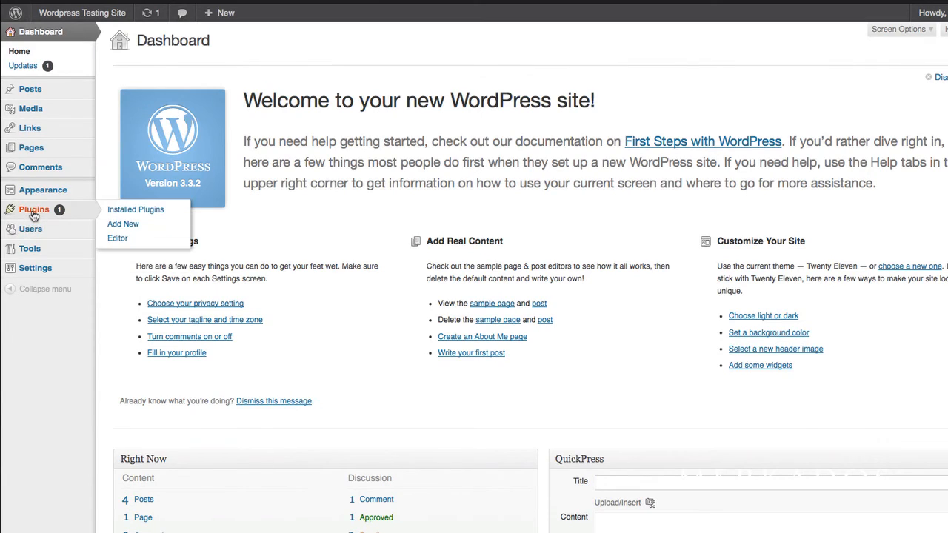
Open Plugins > Installed Plugins from the WordPress admin sidebar.
left_click(136, 209)
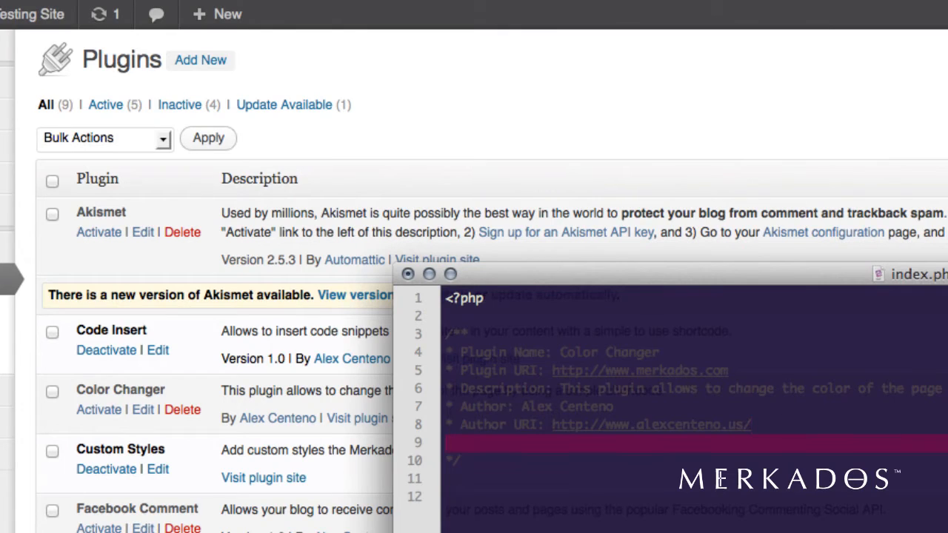
Type a 'Version: 1.0' line in the index.php header before the closing */.
type("Version: 1.0")
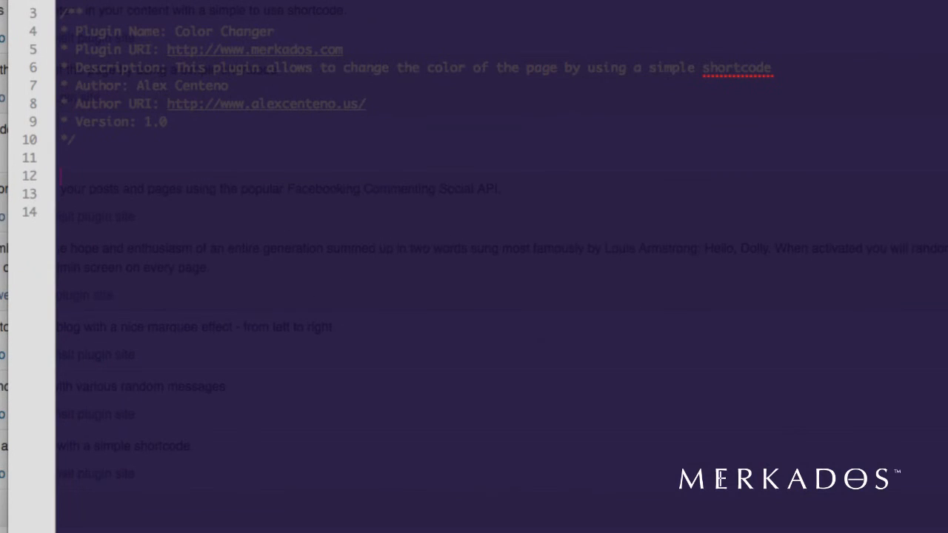
Type add_shortcode('color', 'mkds_color_change'); below the header and select the callback name.
type("add_s")
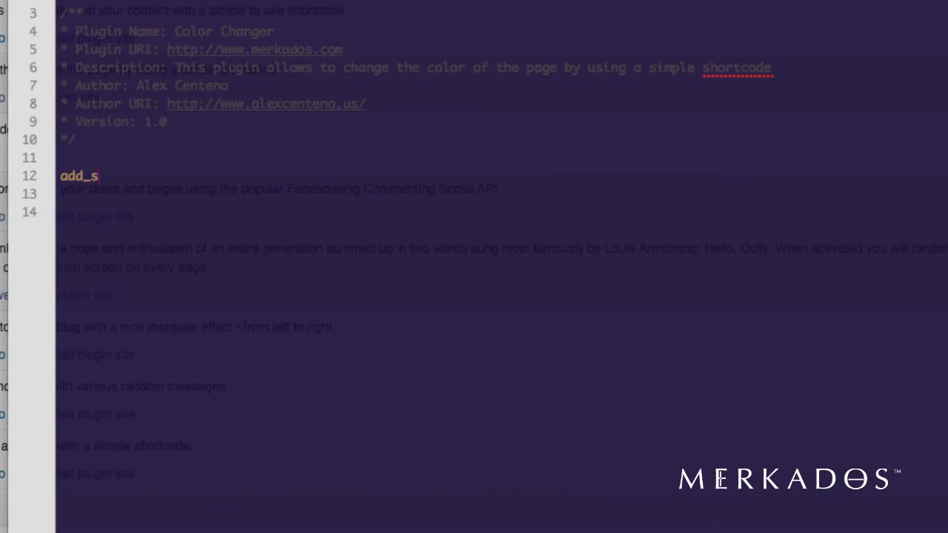
type("hortcode")
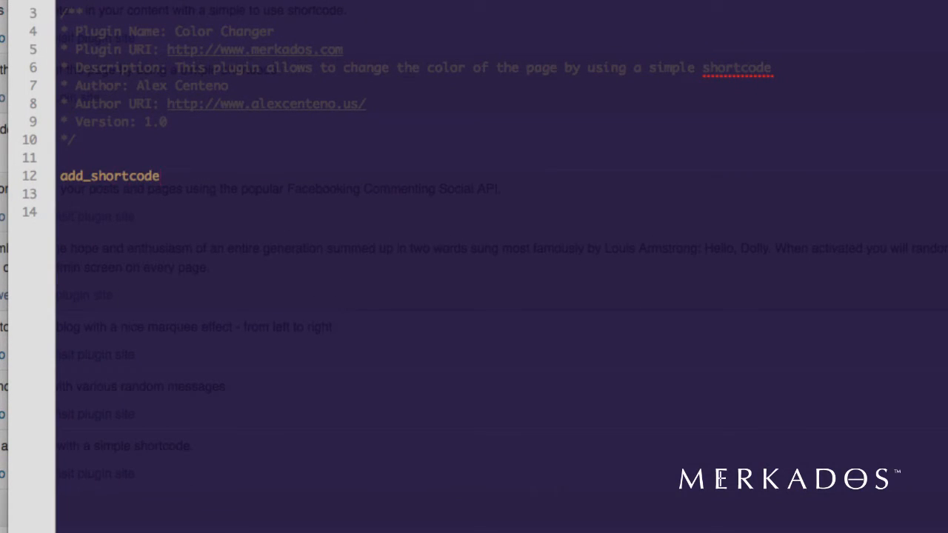
type("();")
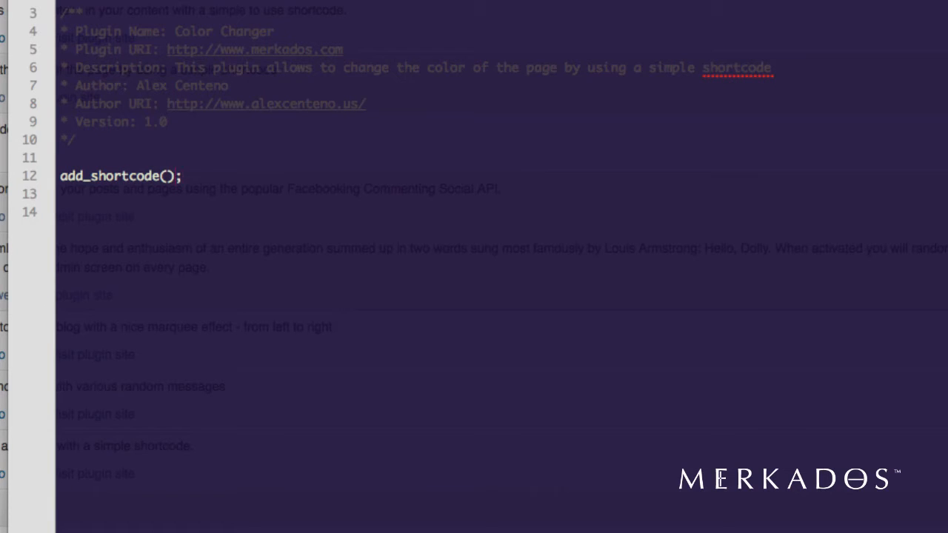
type("''")
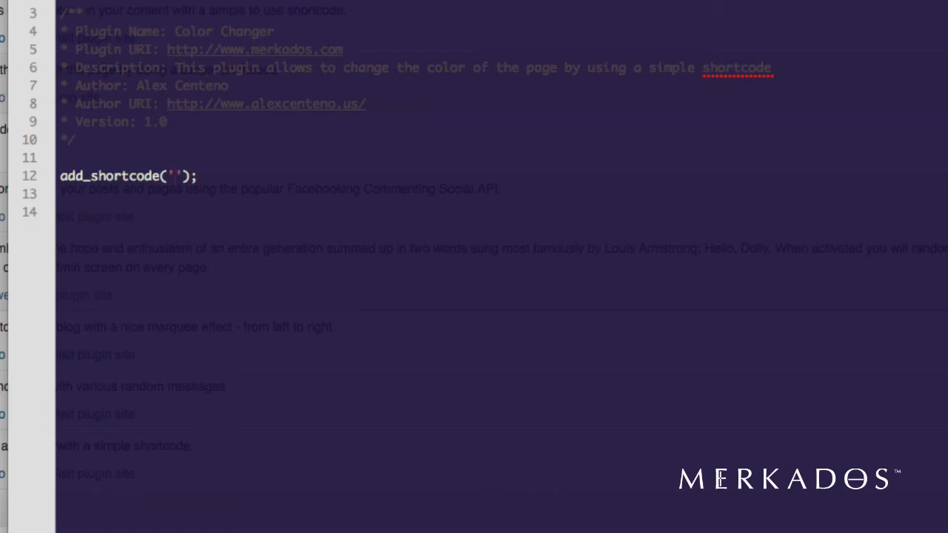
type("color', 'mkds")
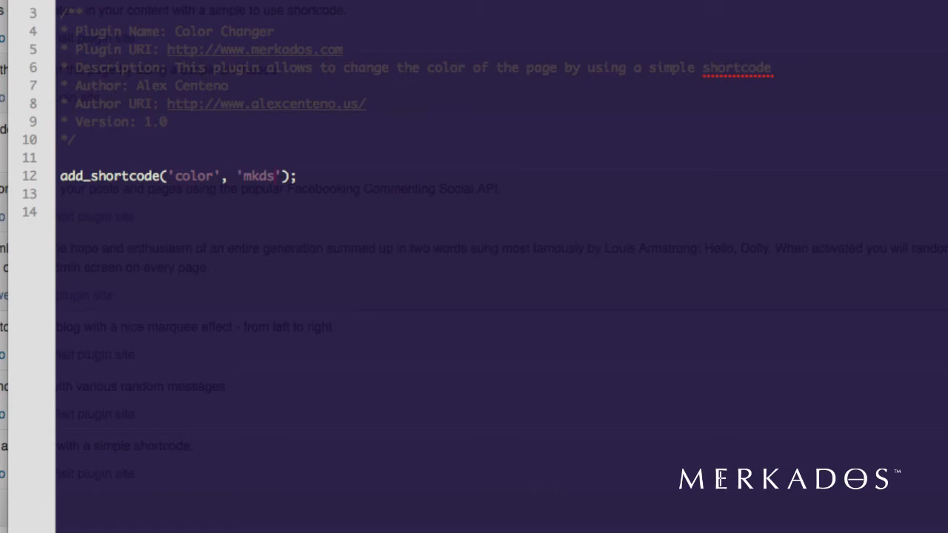
type("_color_change")
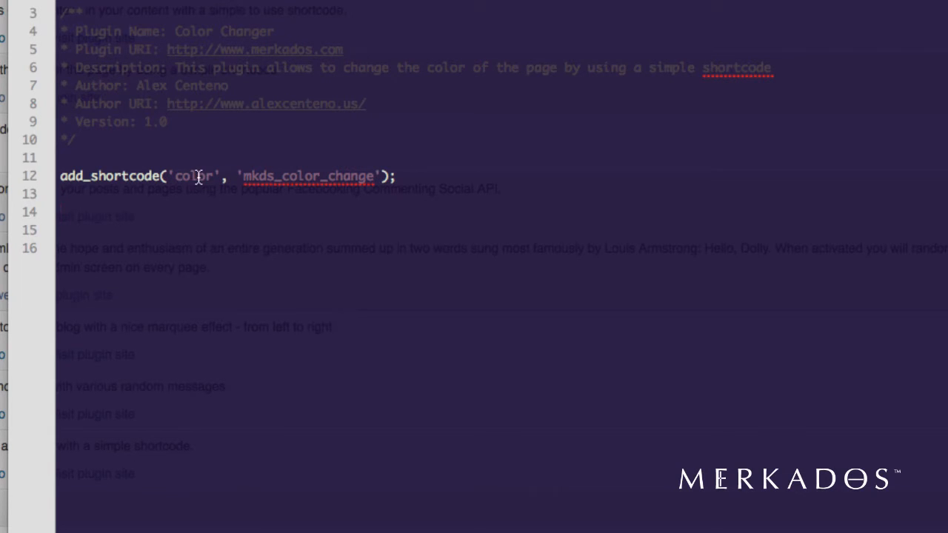
double_click(309, 176)
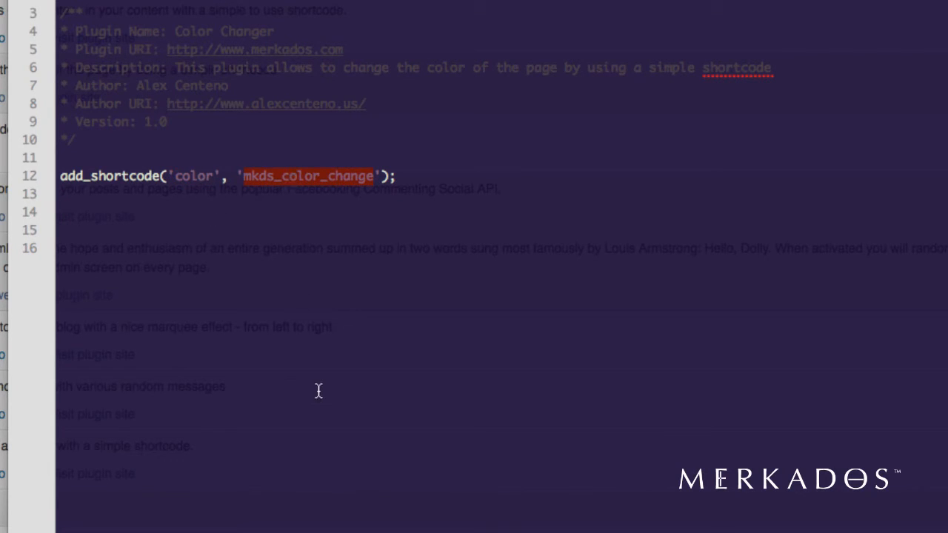
mouse_move(378, 188)
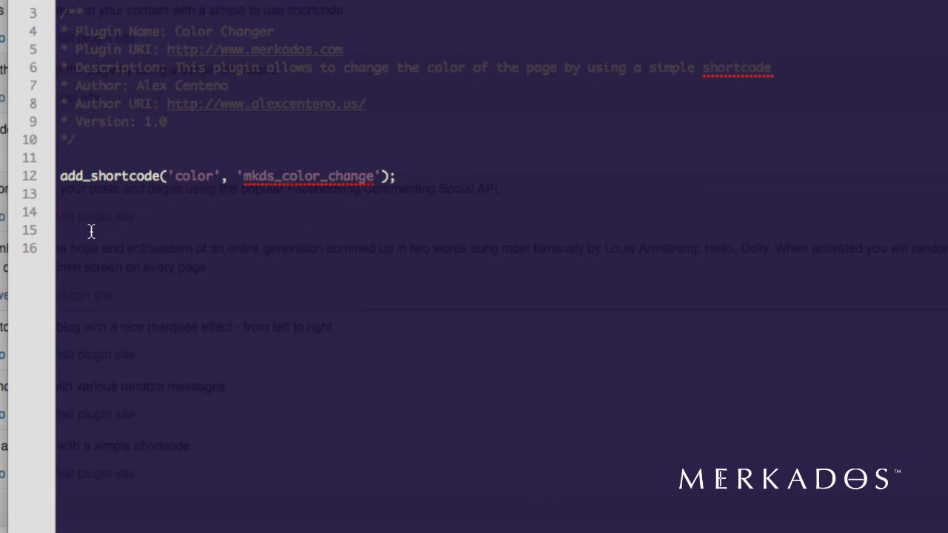
Write function mkds_color_change($atts, $content = null) { } and begin an extract() call inside.
type("function")
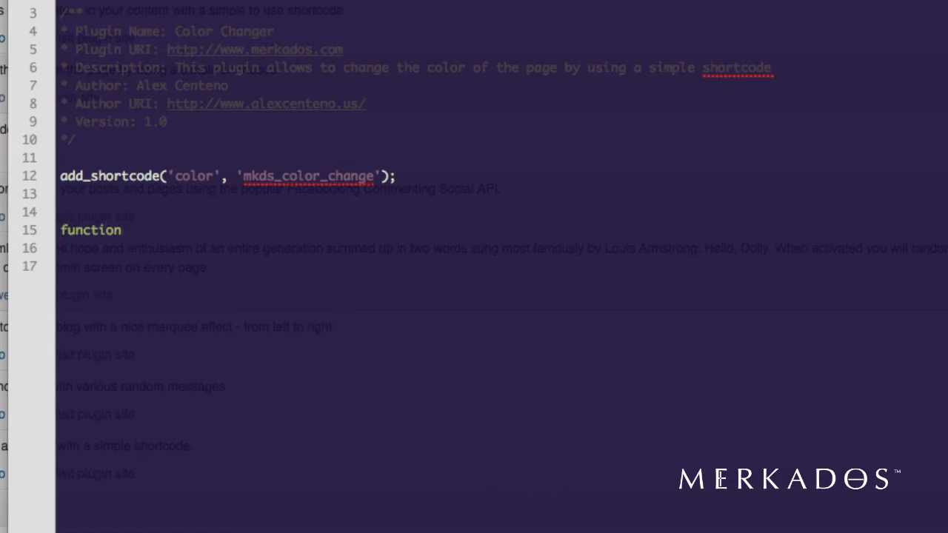
type("mkds_")
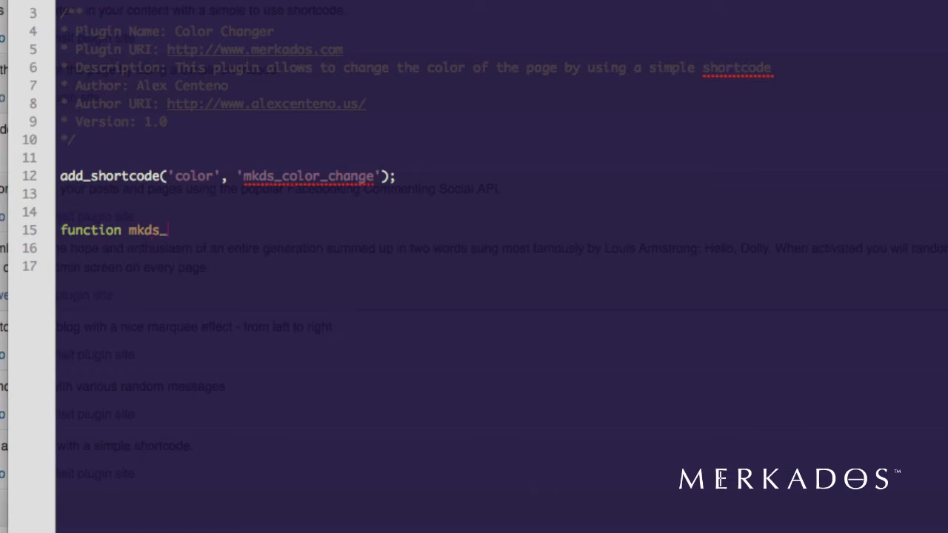
type("color_change")
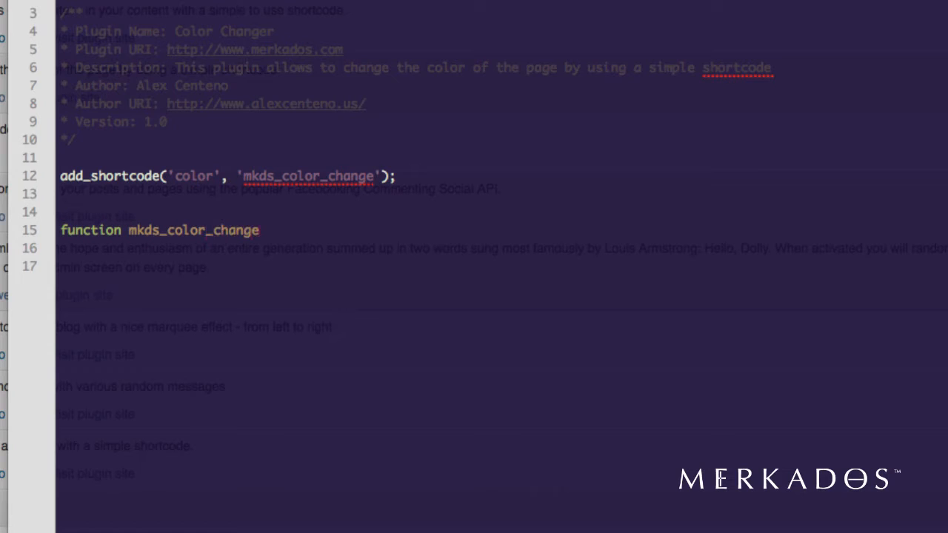
type("() {")
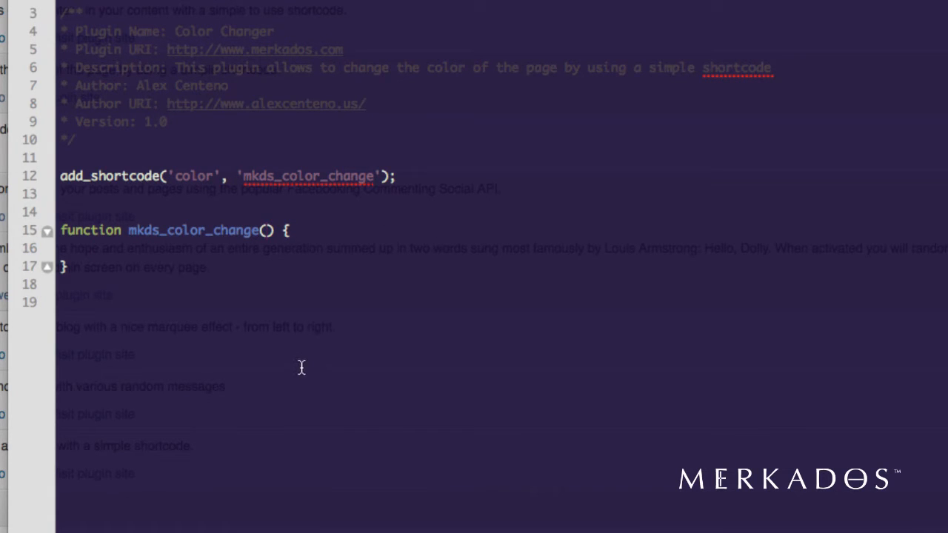
type("$atts, $content = null")
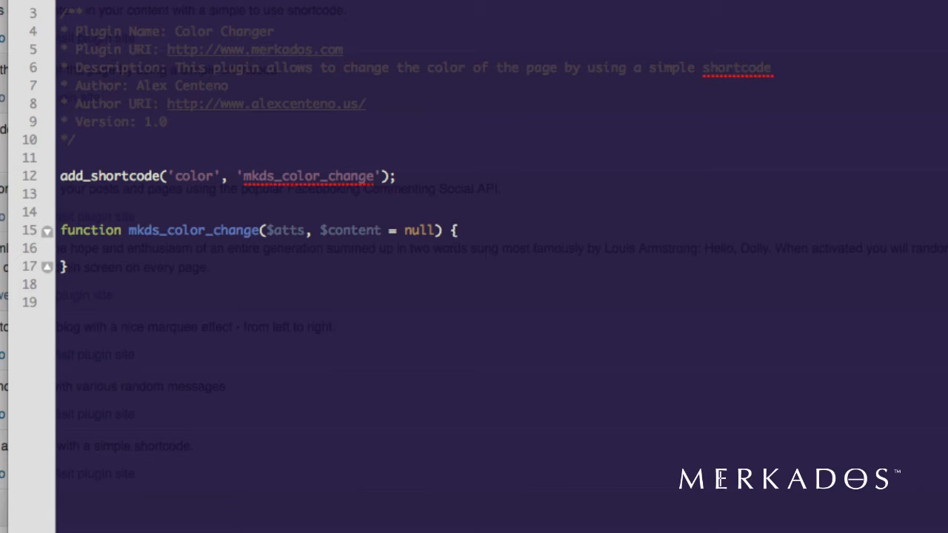
type("extract(, );")
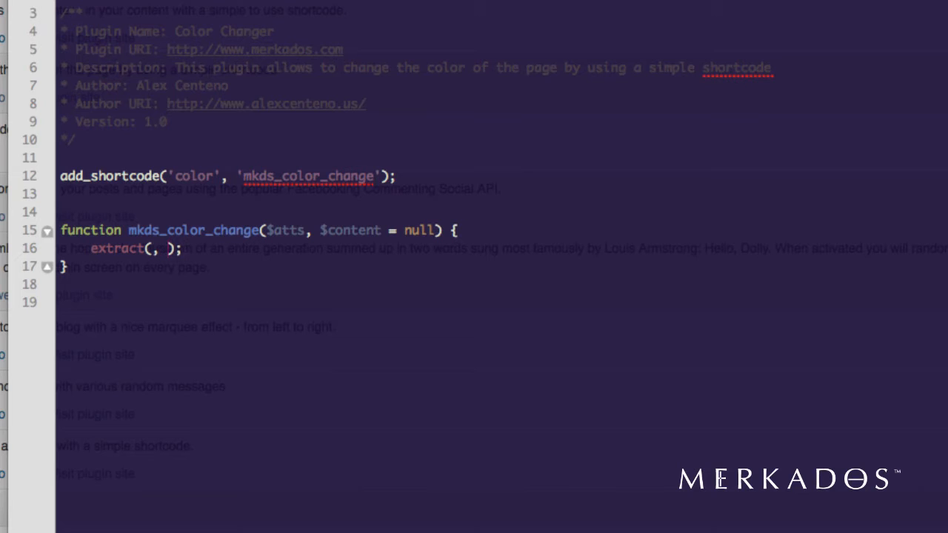
Fill extract() with array('back' => 'red') and $atts, then add blank lines below.
type("$atts")
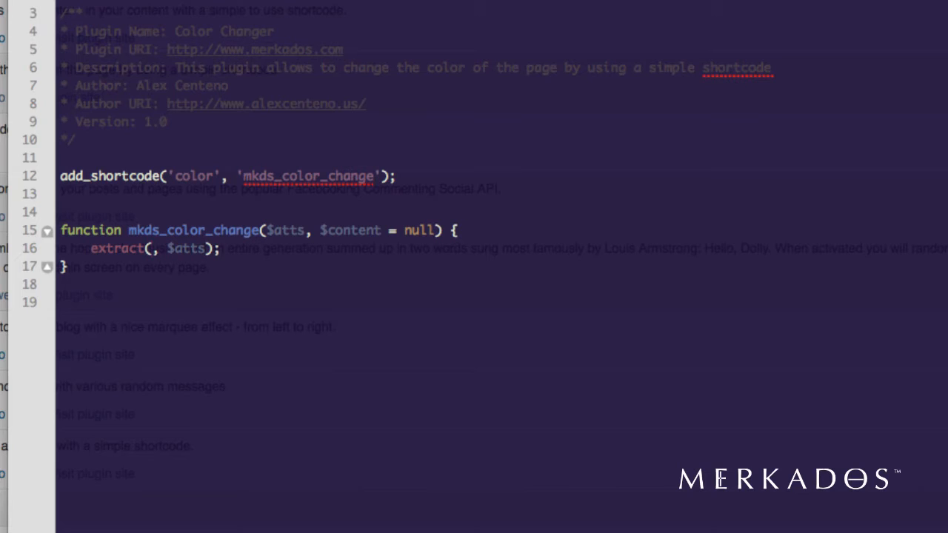
type("a")
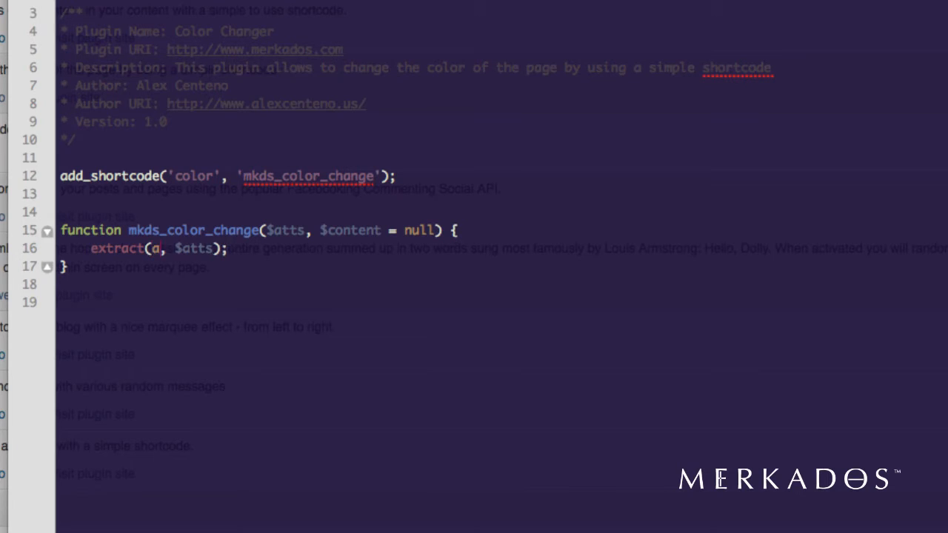
type("rray()")
type("'back' => '")
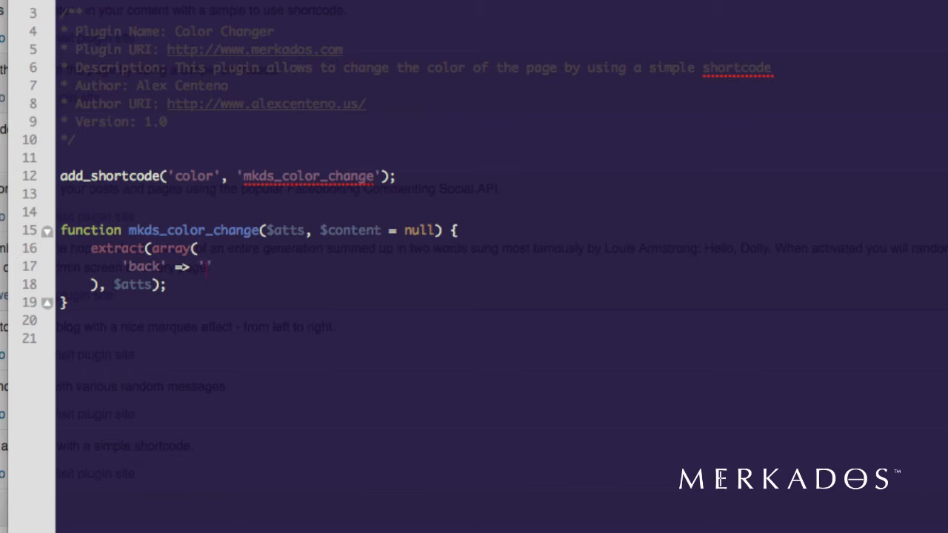
type("red")
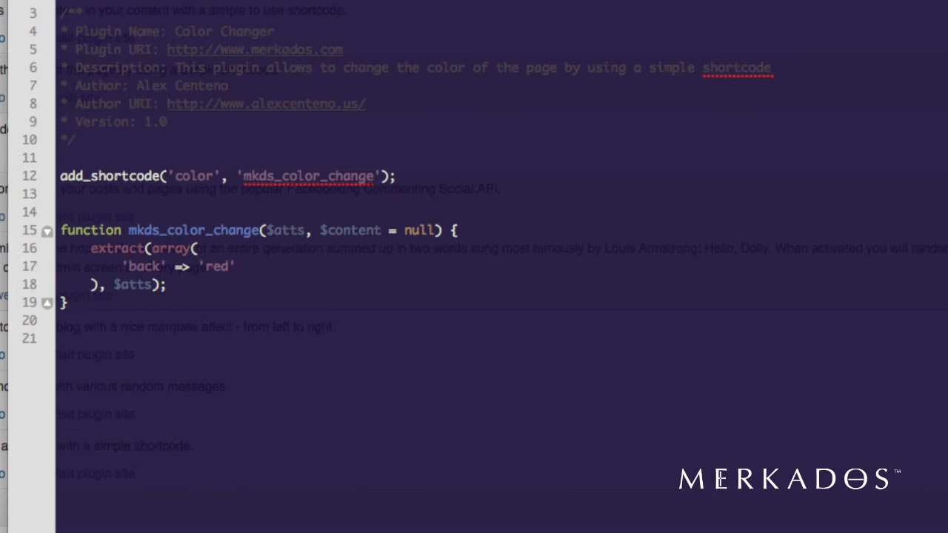
left_click(233, 267)
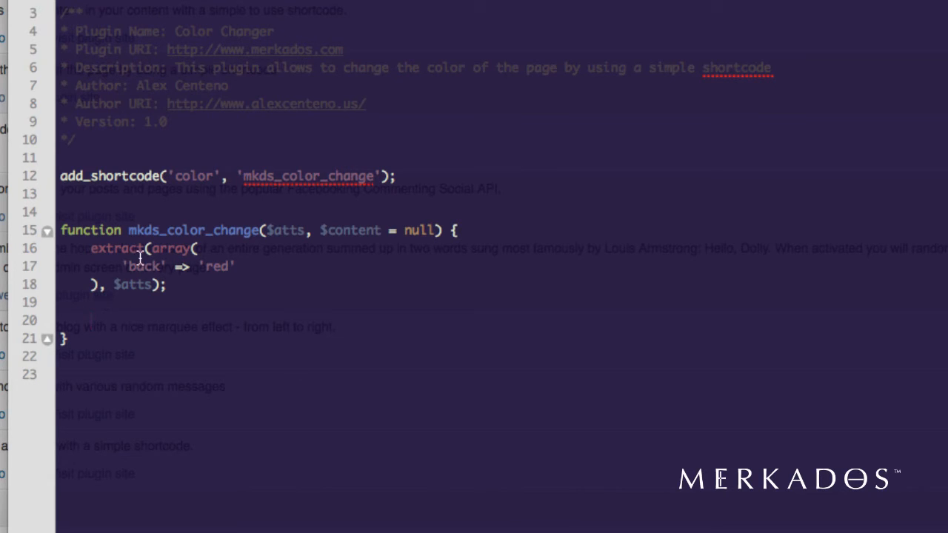
mouse_move(160, 338)
type("shortcode_atts")
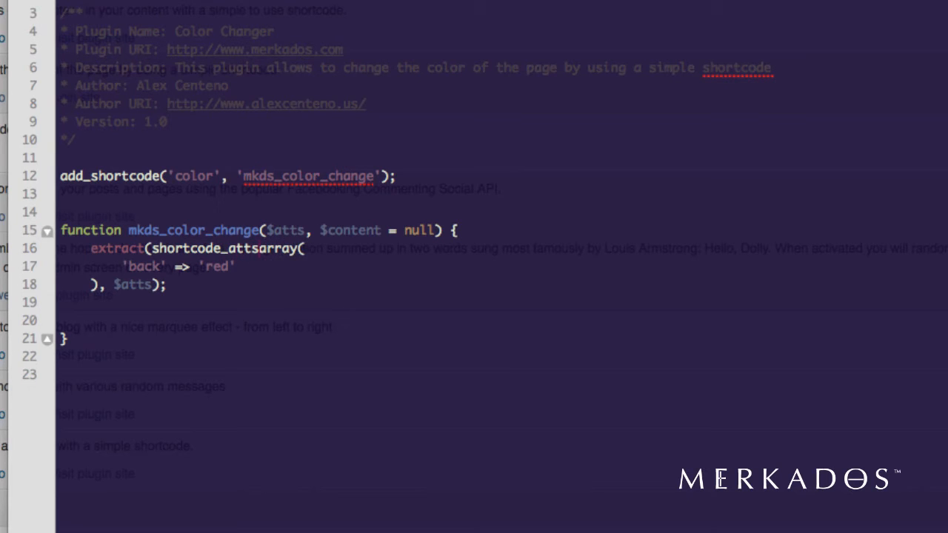
Wrap the array in shortcode_atts(array('back' => 'red'), $atts) and balance the closing parentheses.
type("array(")
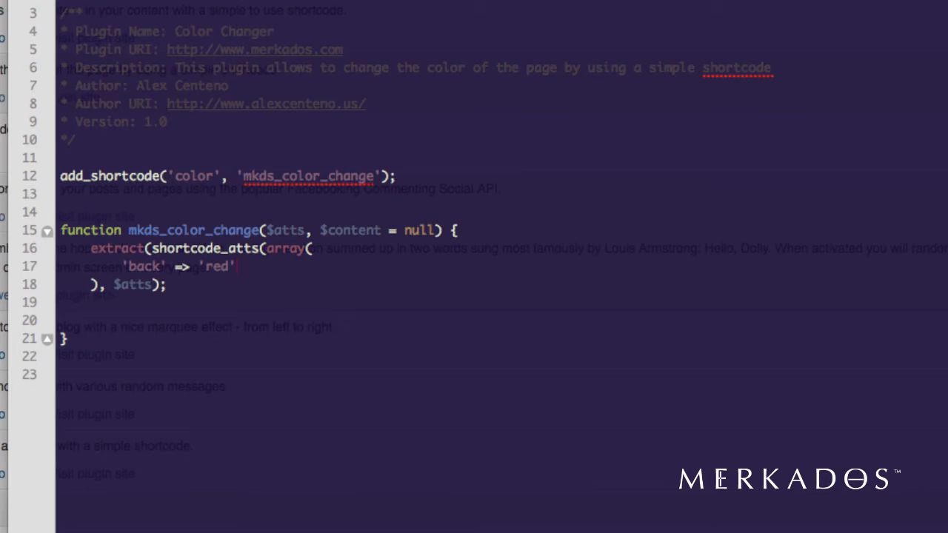
type(")")
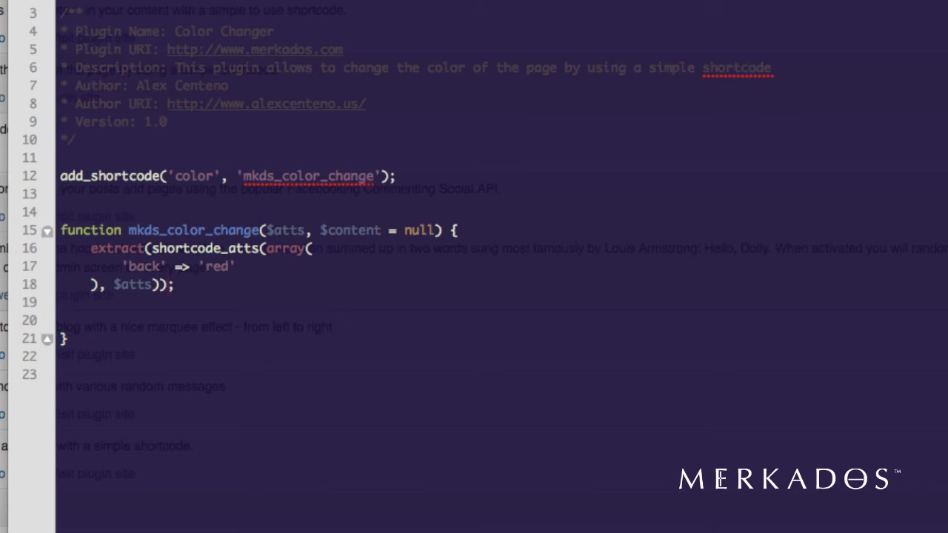
double_click(204, 248)
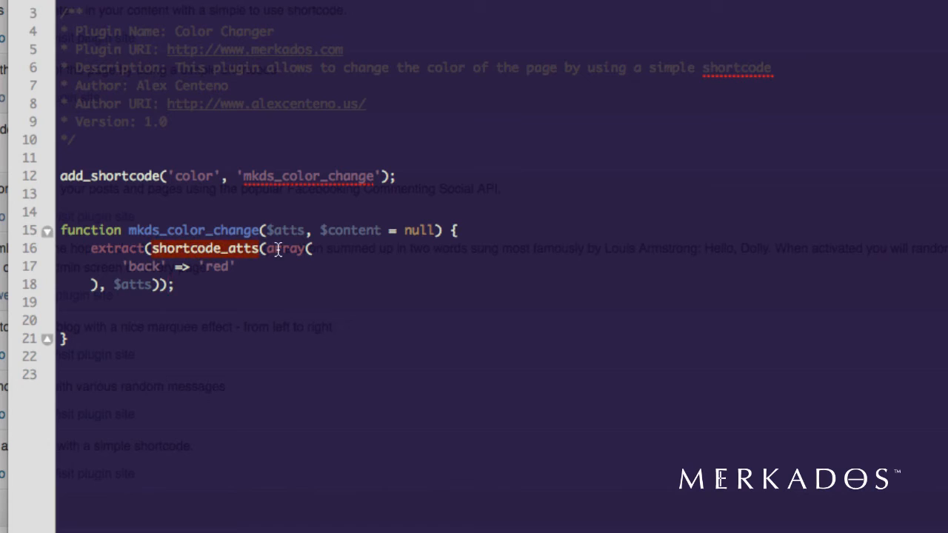
mouse_move(137, 285)
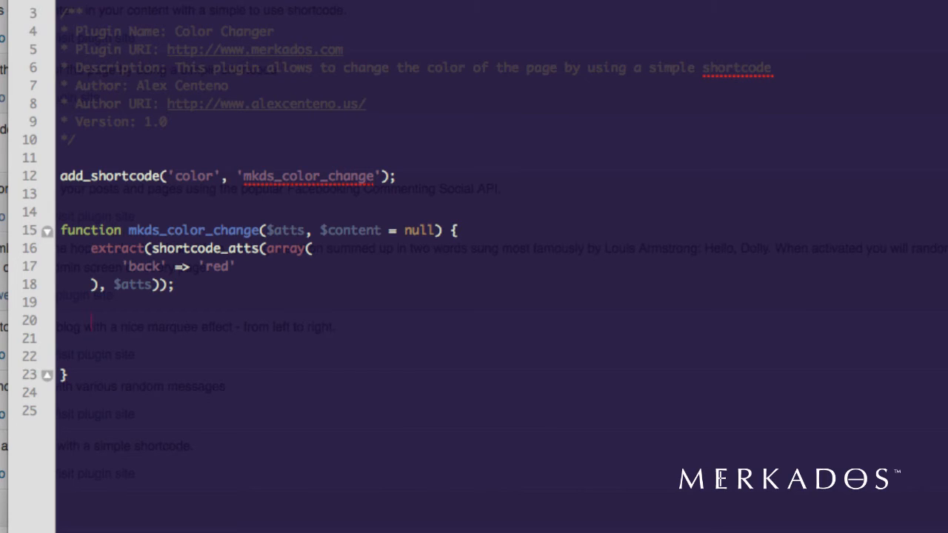
Start a $q = <<<EOF heredoc containing <style></style> tags.
type("$")
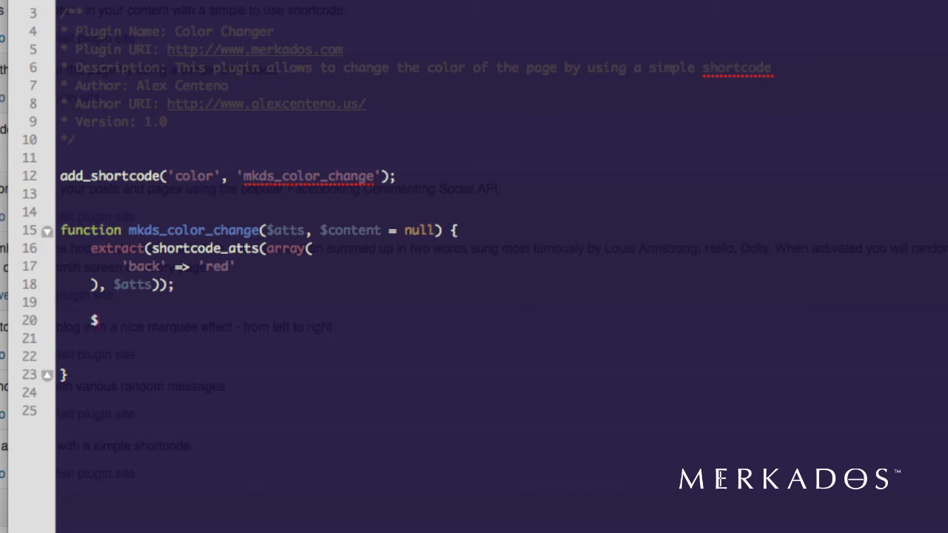
type("q =")
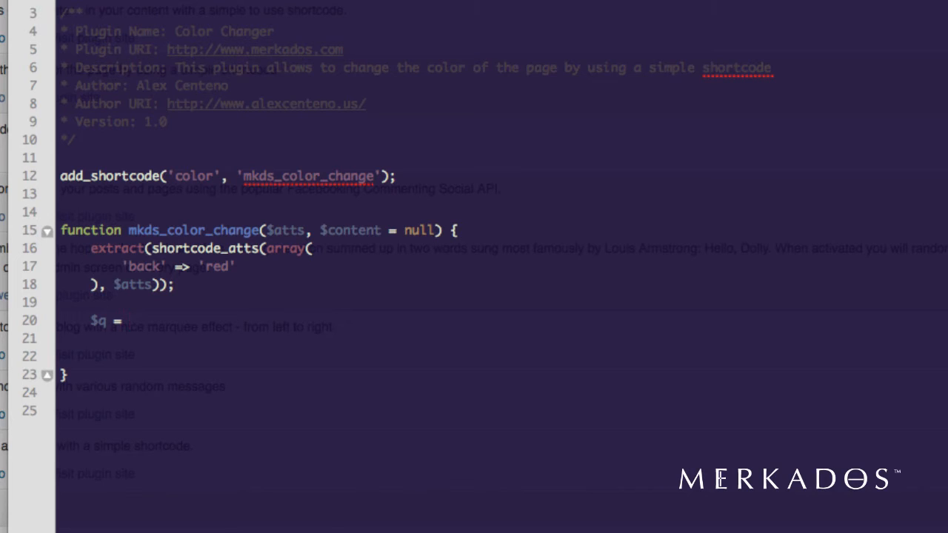
type("<<<EOF")
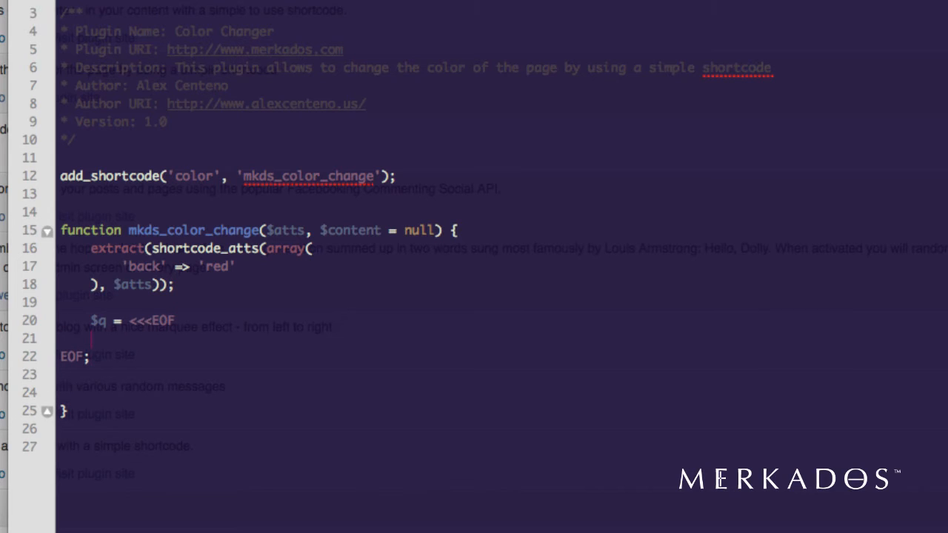
type("<st")
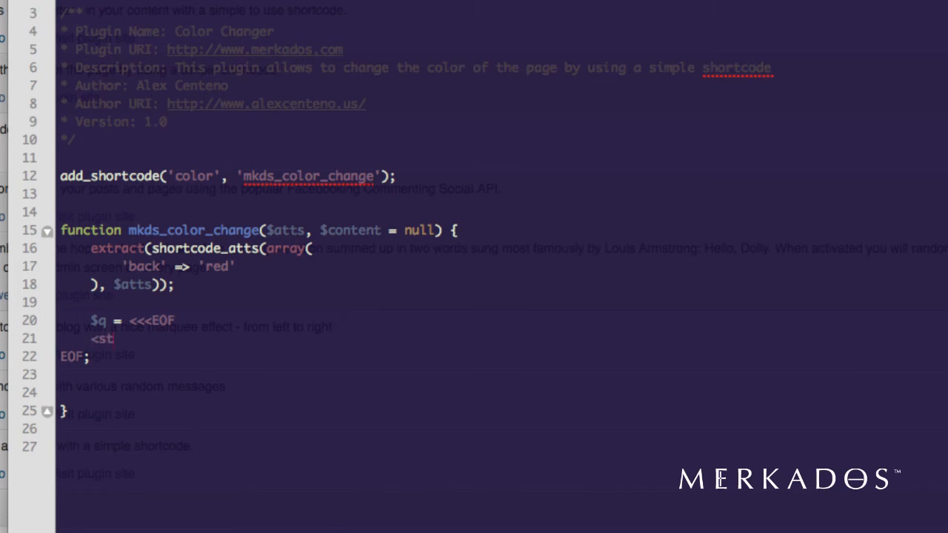
type("yle>")
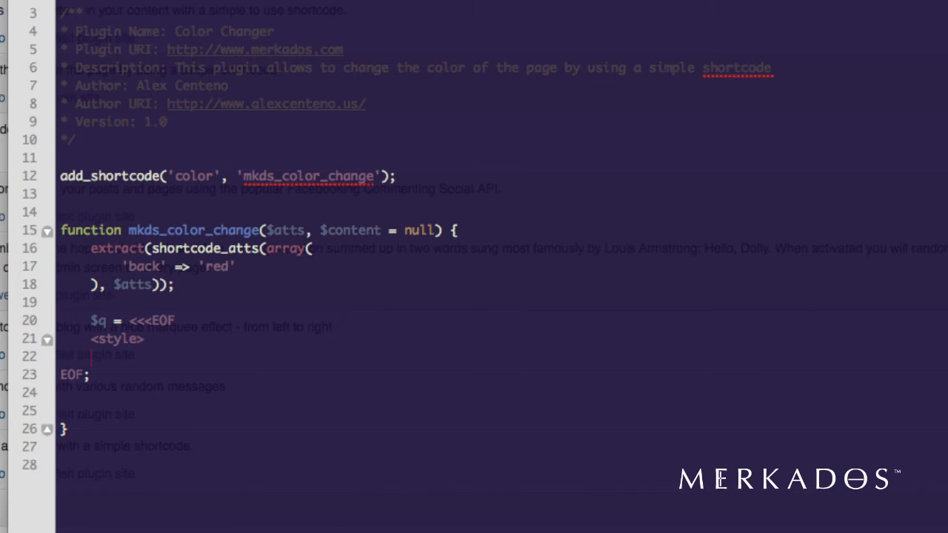
type("</st")
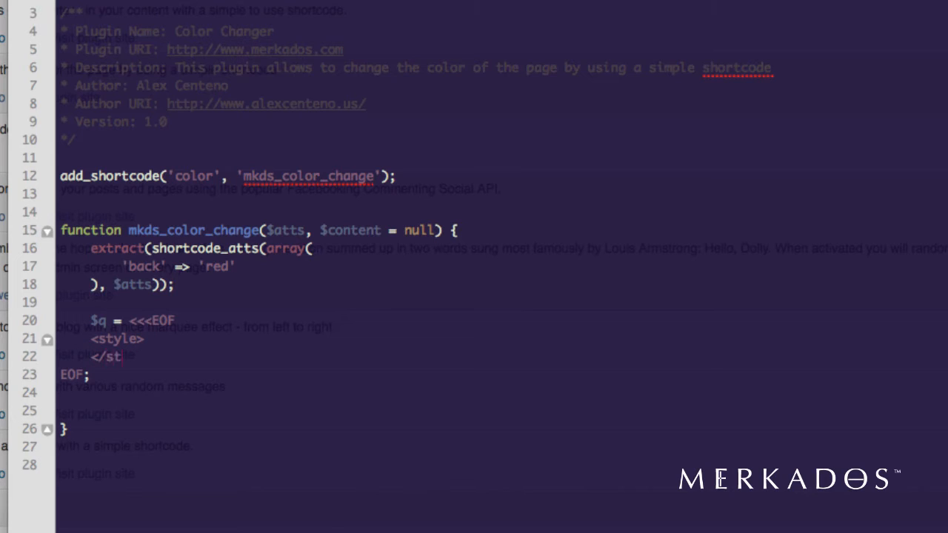
type("yle>")
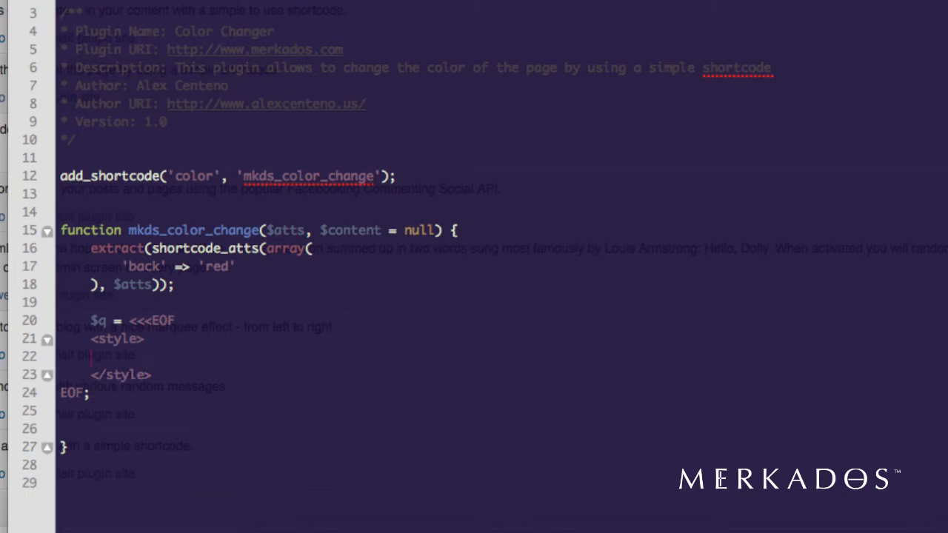
Add body { background-color:$back; } inside the style block and highlight the color and back names.
type("body {")
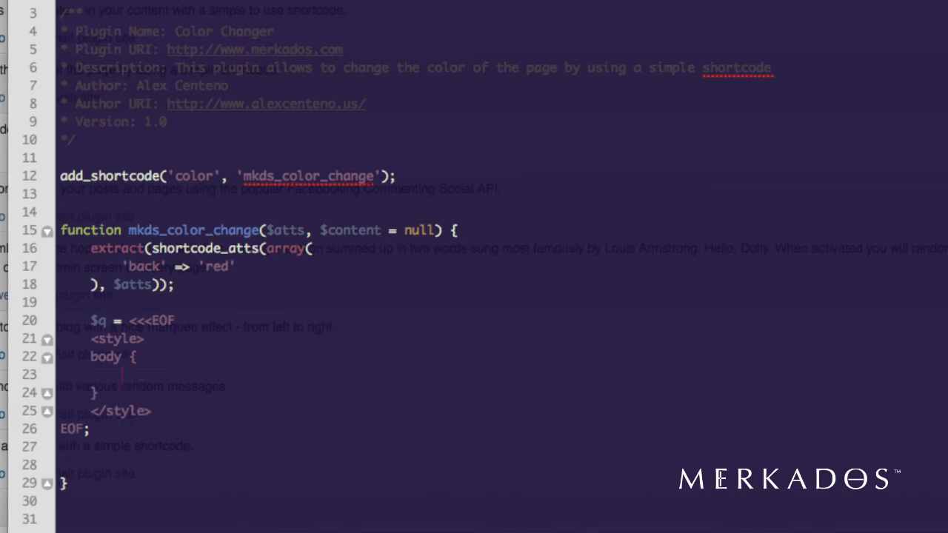
type("background")
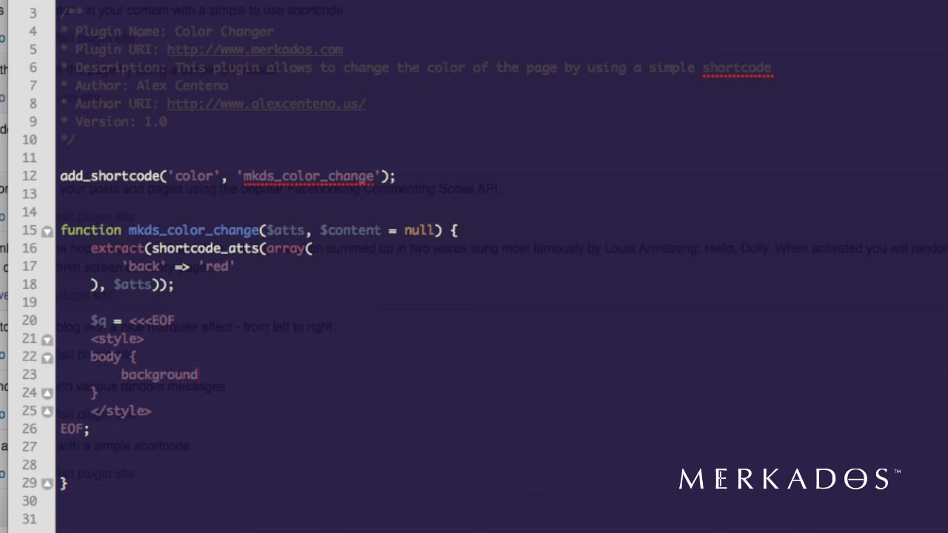
type("-color:")
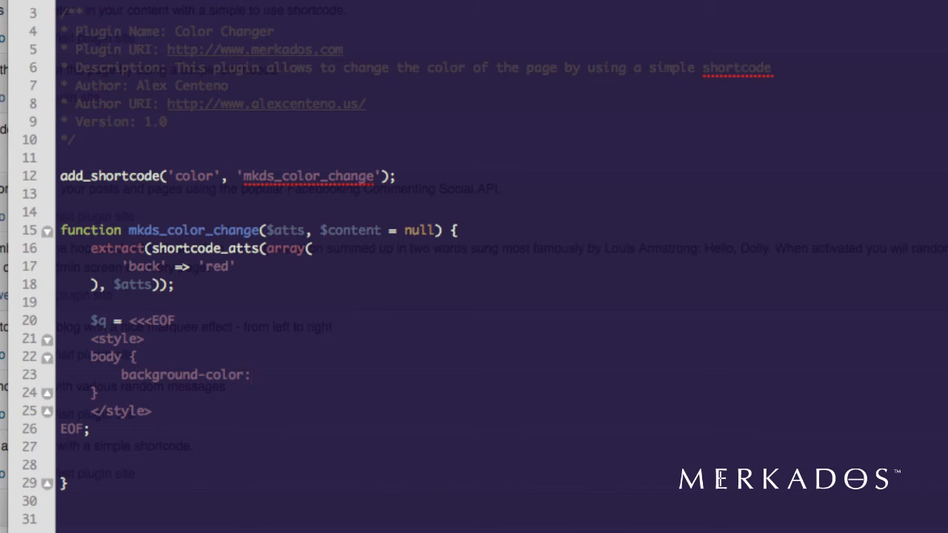
type("$back;")
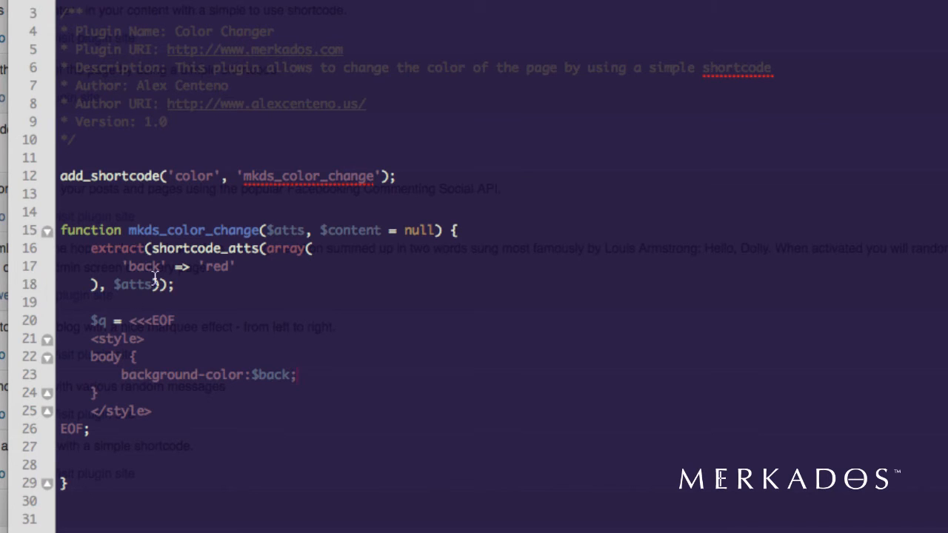
mouse_move(285, 233)
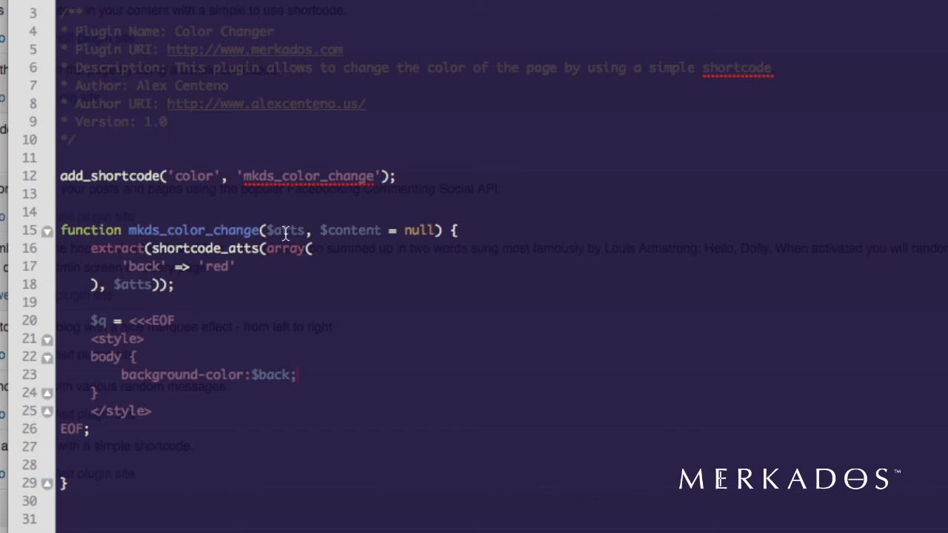
double_click(194, 176)
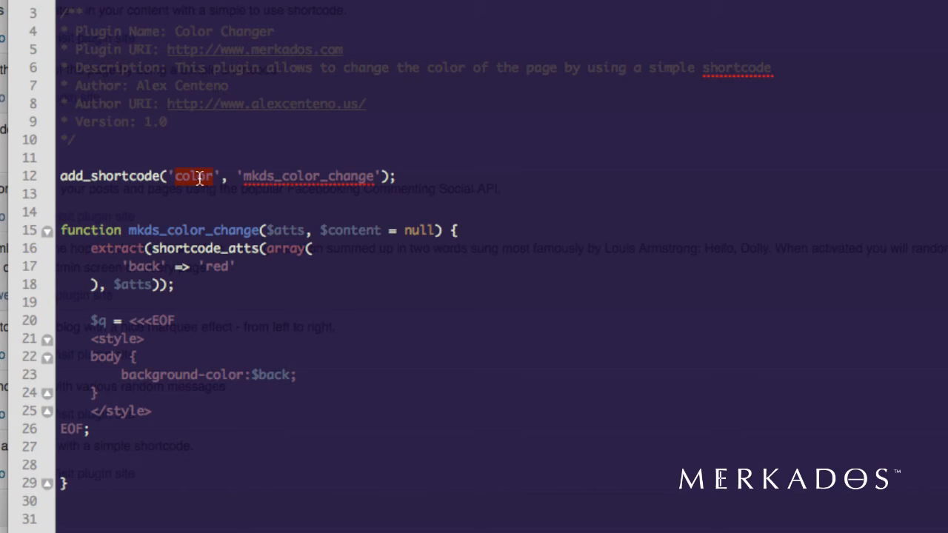
mouse_move(291, 176)
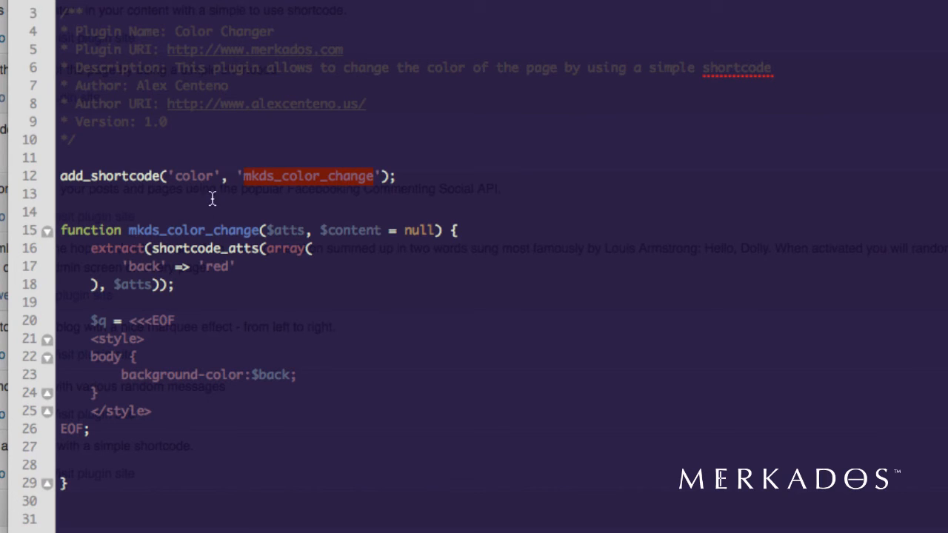
mouse_move(287, 234)
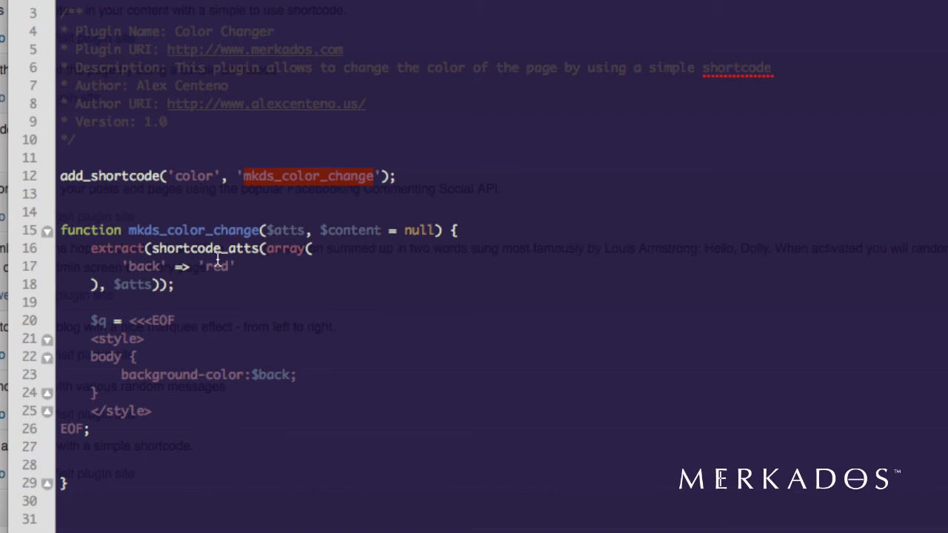
double_click(144, 267)
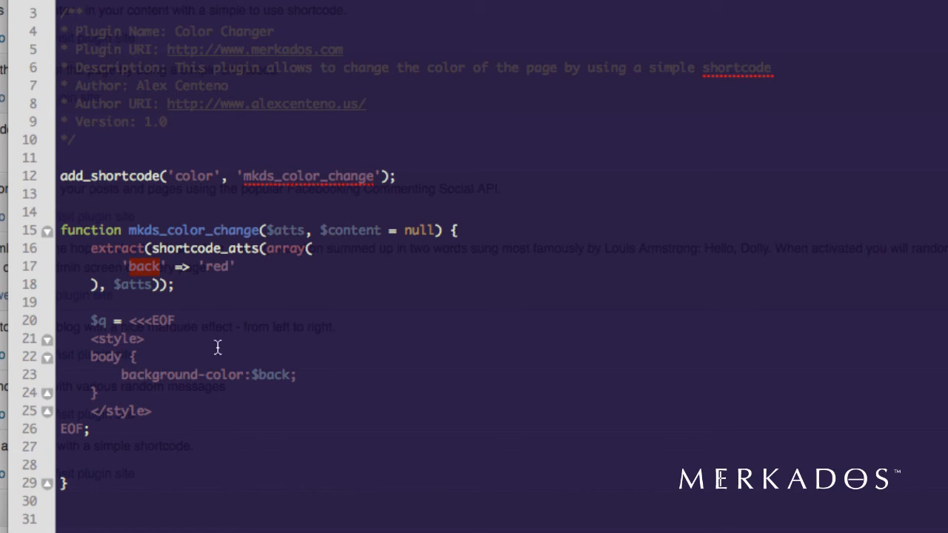
mouse_move(211, 265)
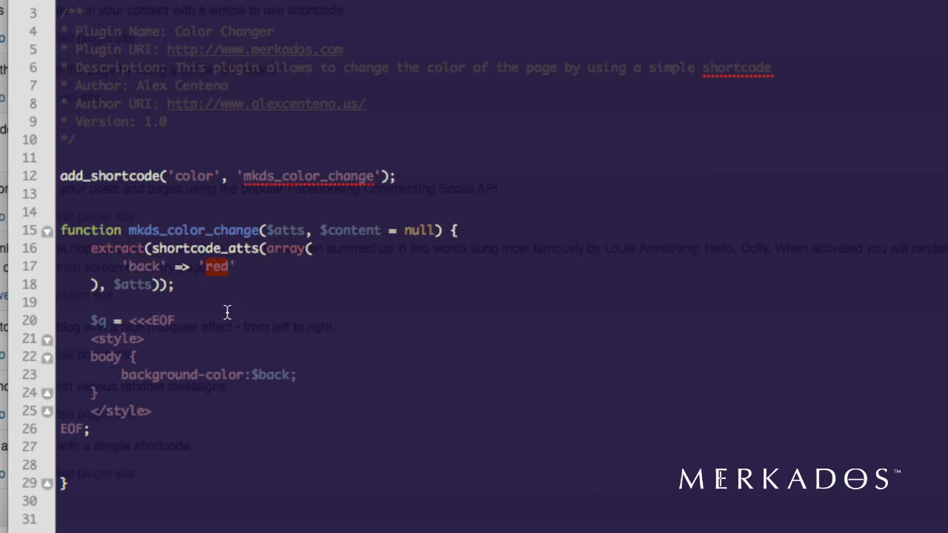
mouse_move(246, 381)
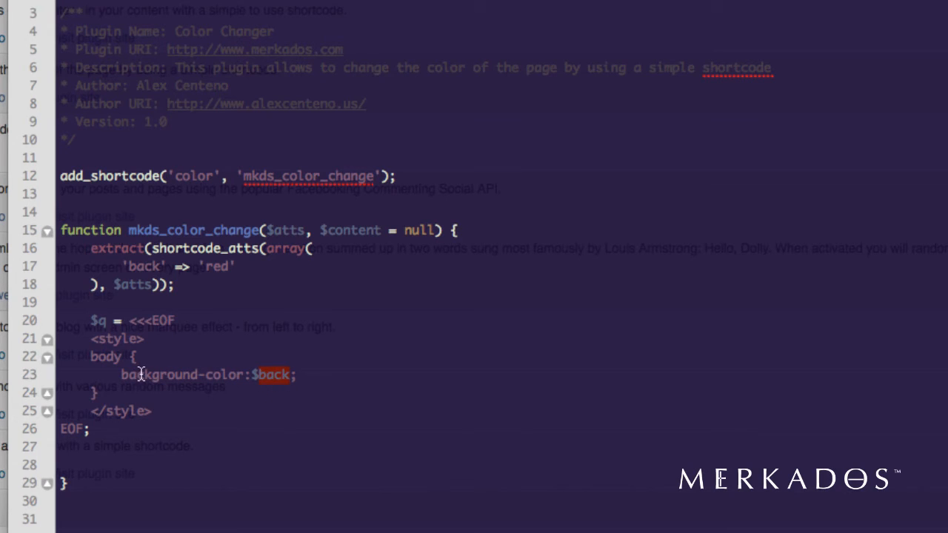
mouse_move(126, 339)
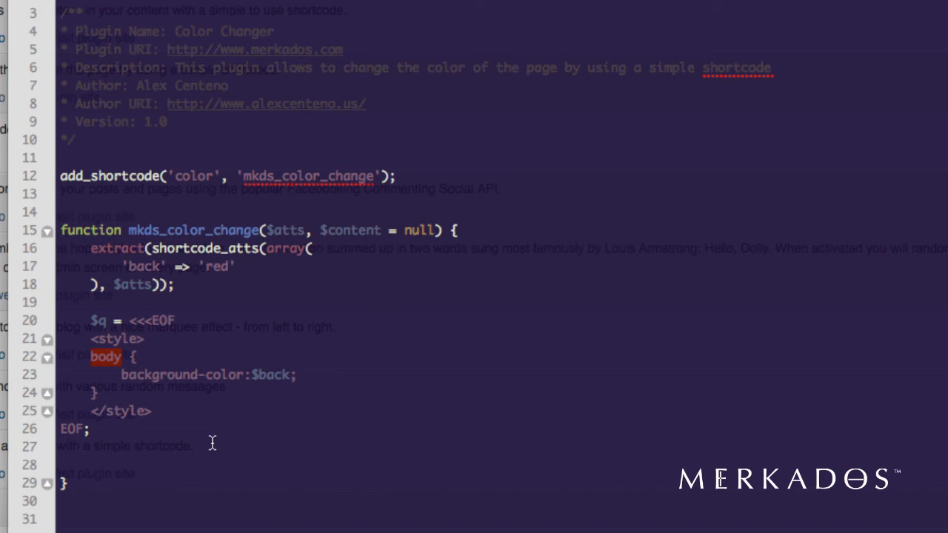
mouse_move(130, 430)
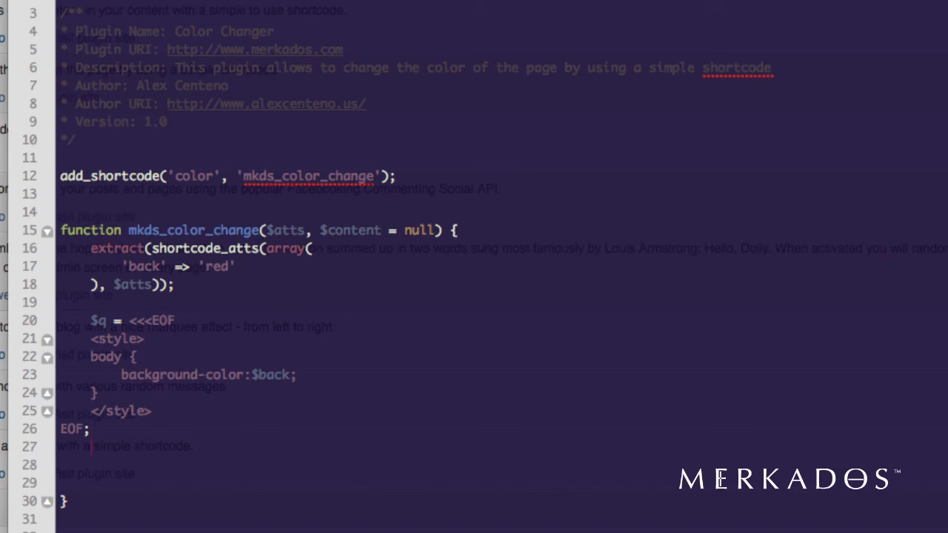
Add 'return $q;' before the color change function's closing brace.
type("re")
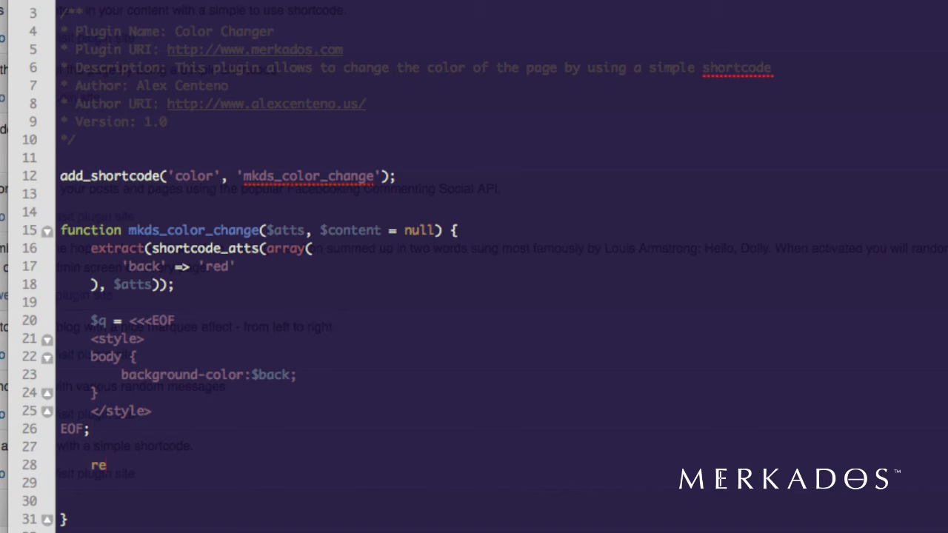
type("turn $q")
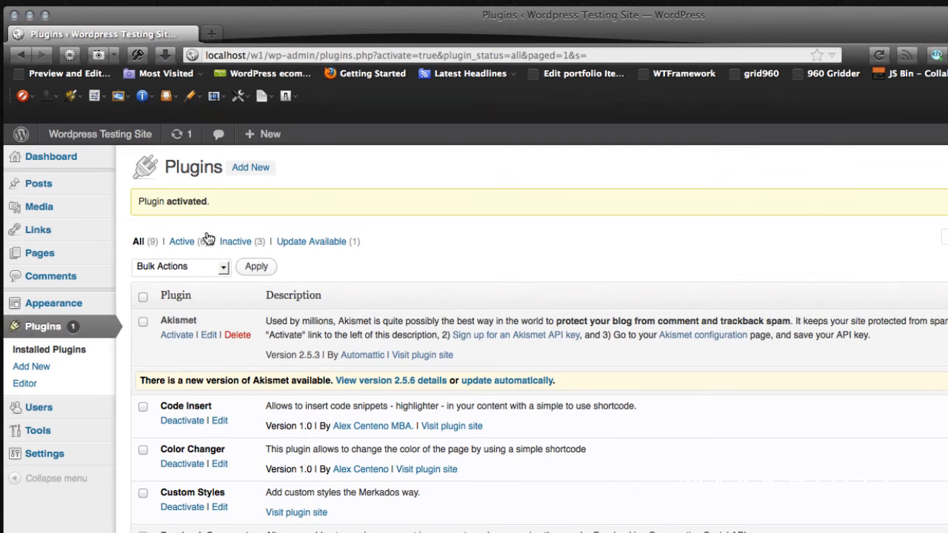
mouse_move(37, 183)
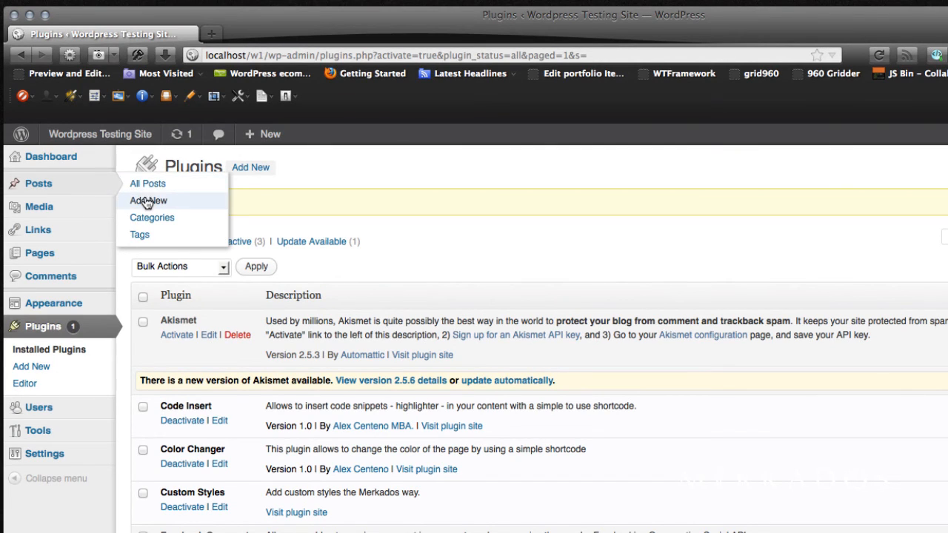
Create a post titled 'Color Changer' with a Lorem ipsum paragraph and a [color] shortcode.
left_click(148, 200)
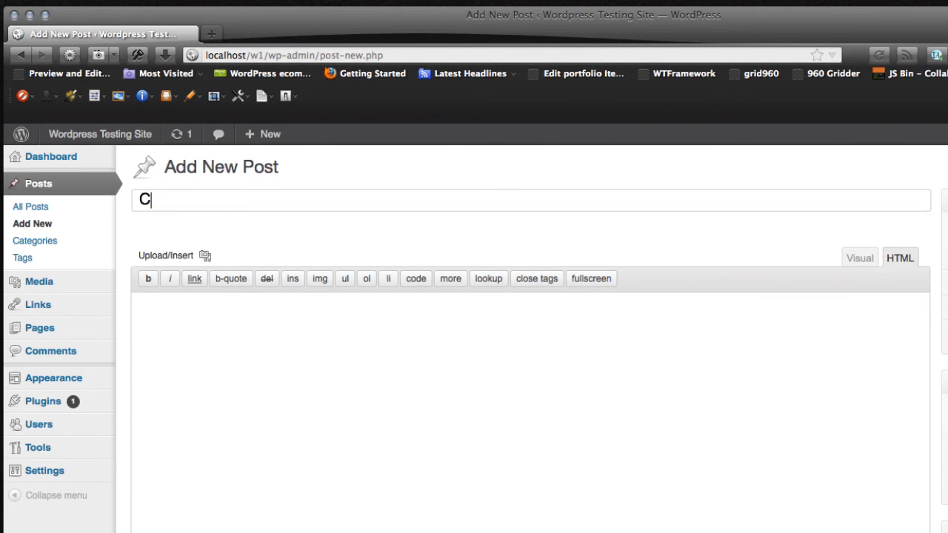
type("olor Changer")
left_click(531, 413)
type(",")
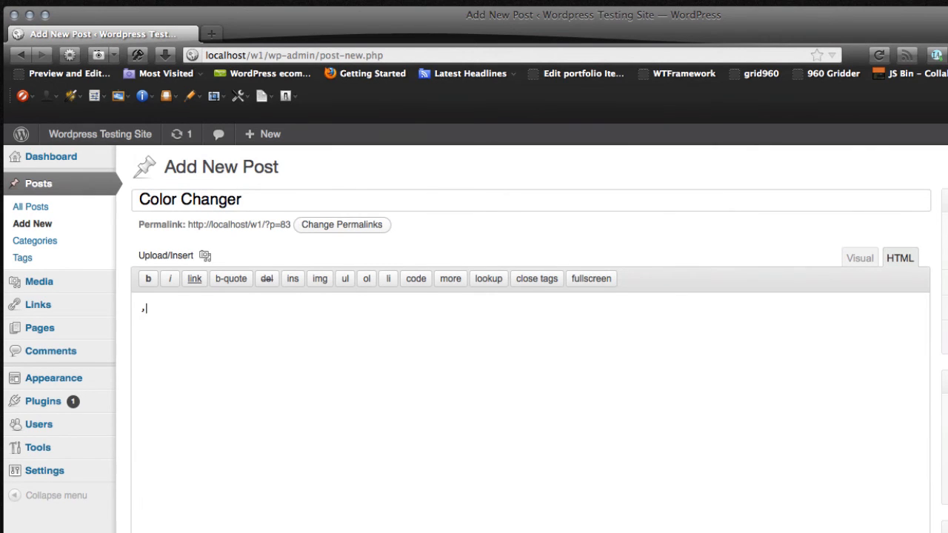
type("Lorem ipsum dolor sit amet, consectetur adipiscing elit. Maecenas suscipit, ipsum eget fringilla vestibulum, diam libero imperdiet nisi, sit amet tristique odio quam eget est. In hac habitasse platea dictumst.")
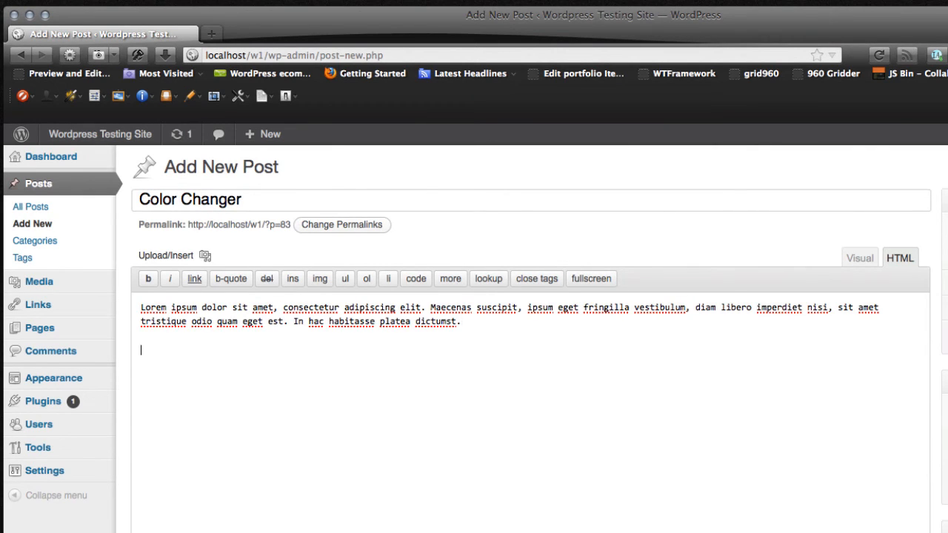
type("[c")
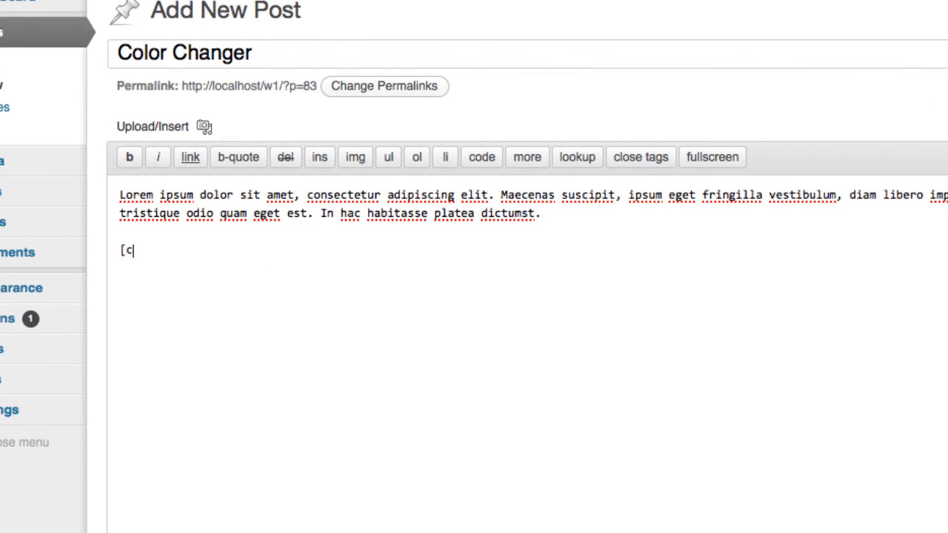
type("olor]")
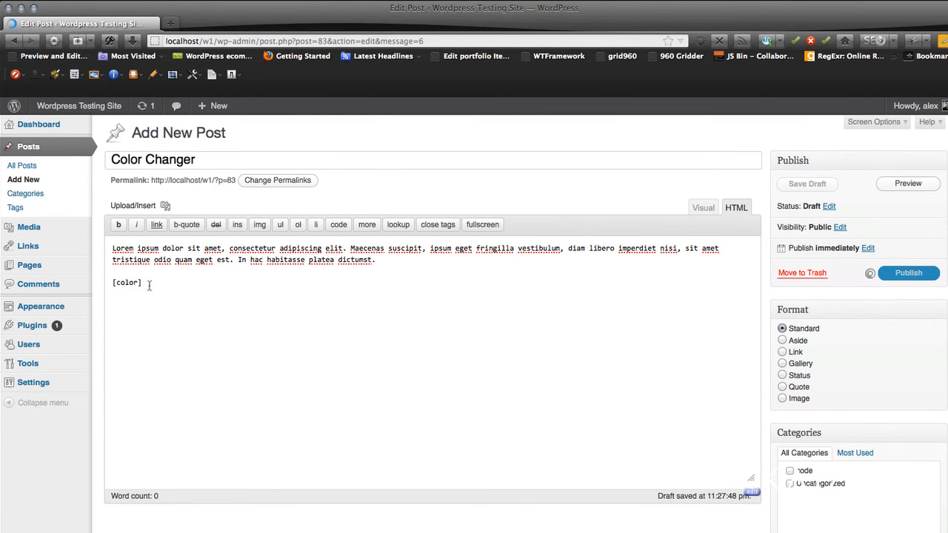
Publish the Color Changer post, open it from the home page, and sample the tram's yellow.
left_click(908, 272)
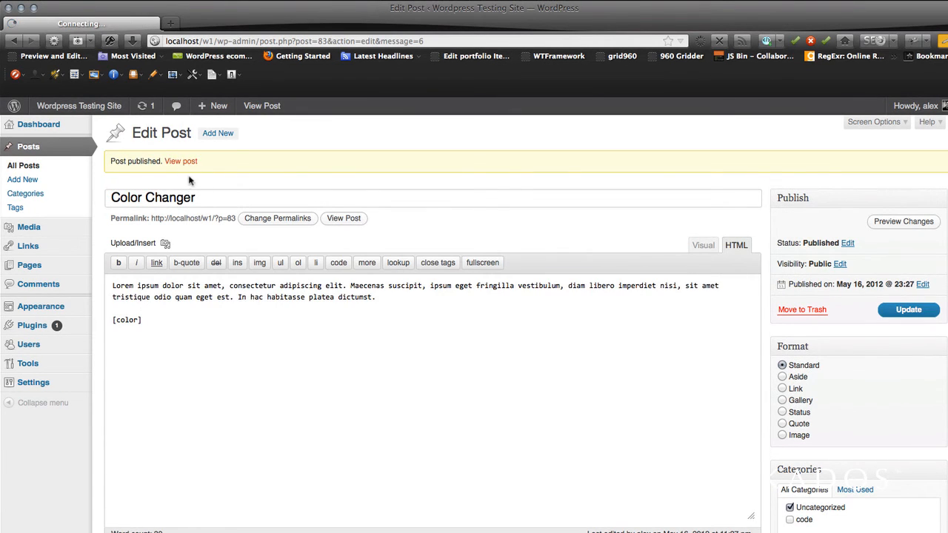
left_click(181, 161)
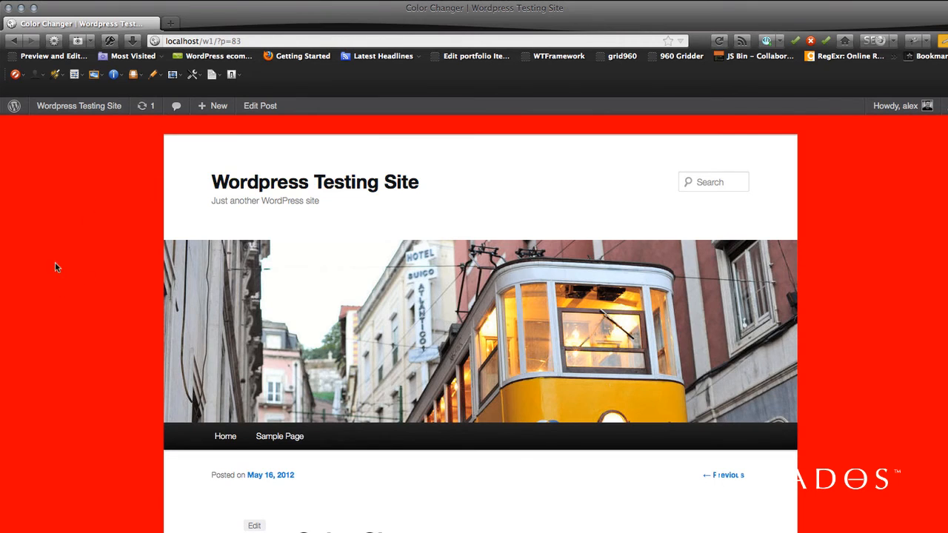
mouse_move(103, 429)
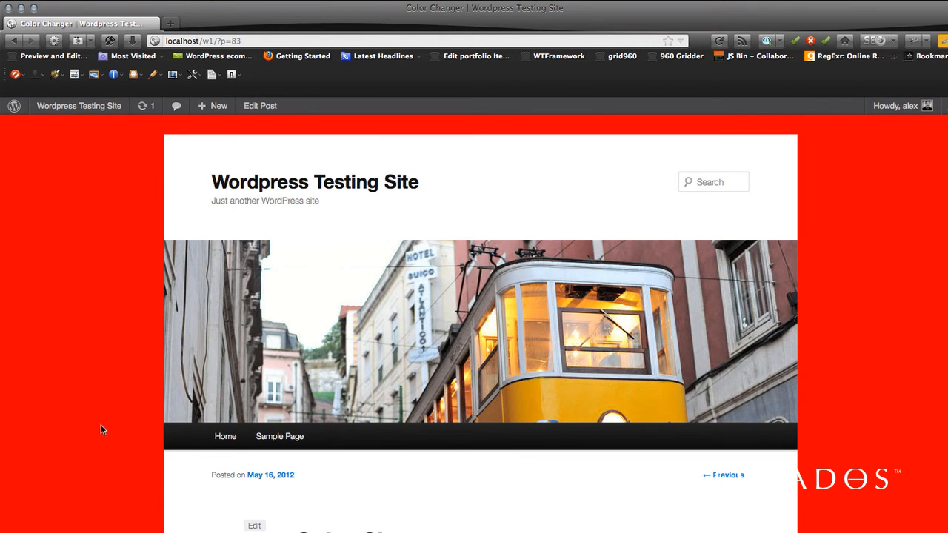
mouse_move(126, 436)
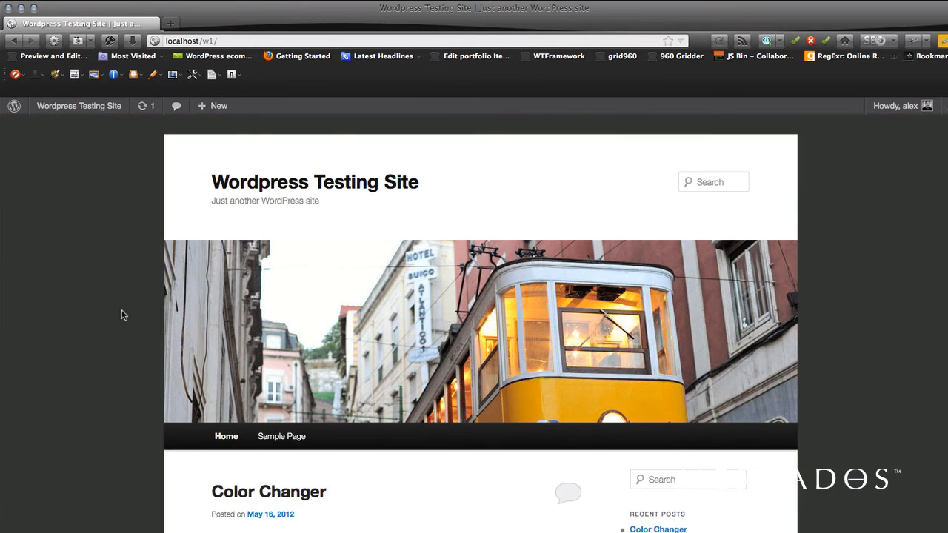
mouse_move(244, 490)
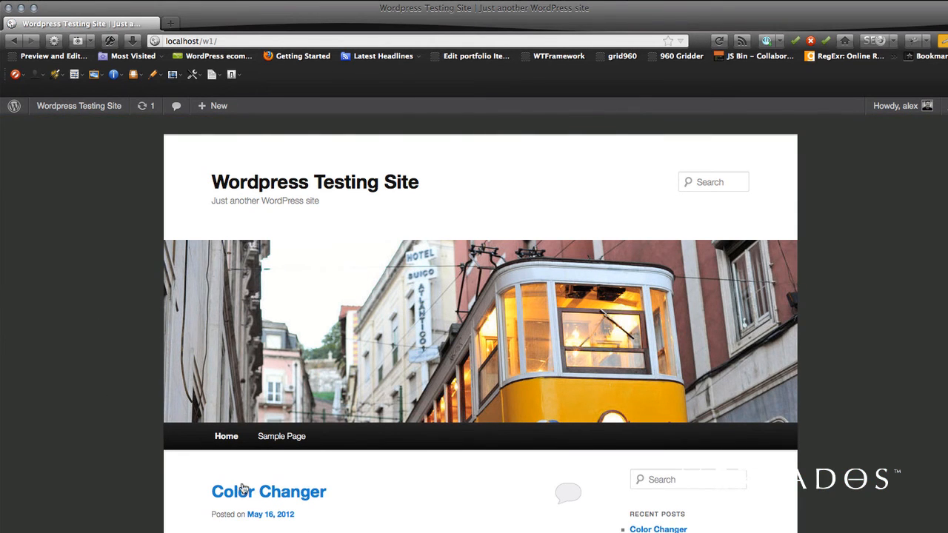
left_click(268, 491)
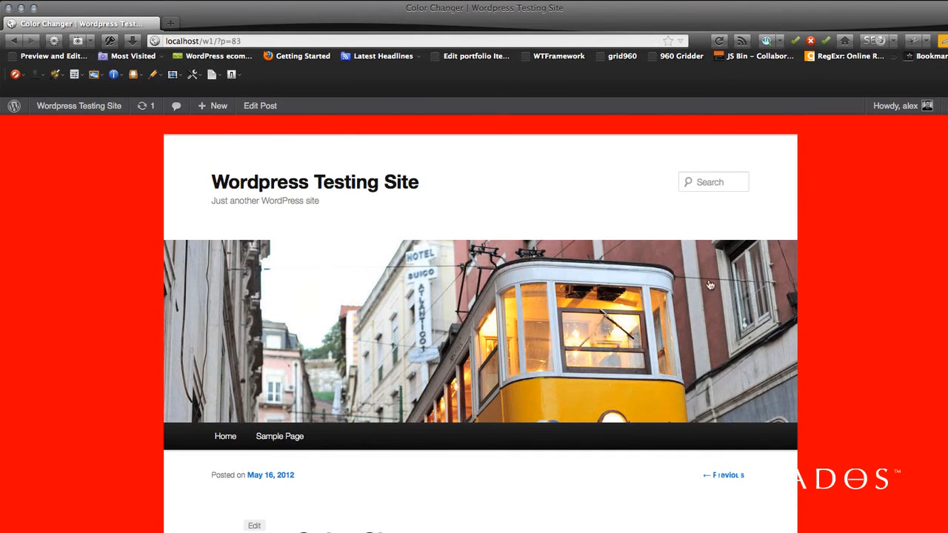
mouse_move(577, 408)
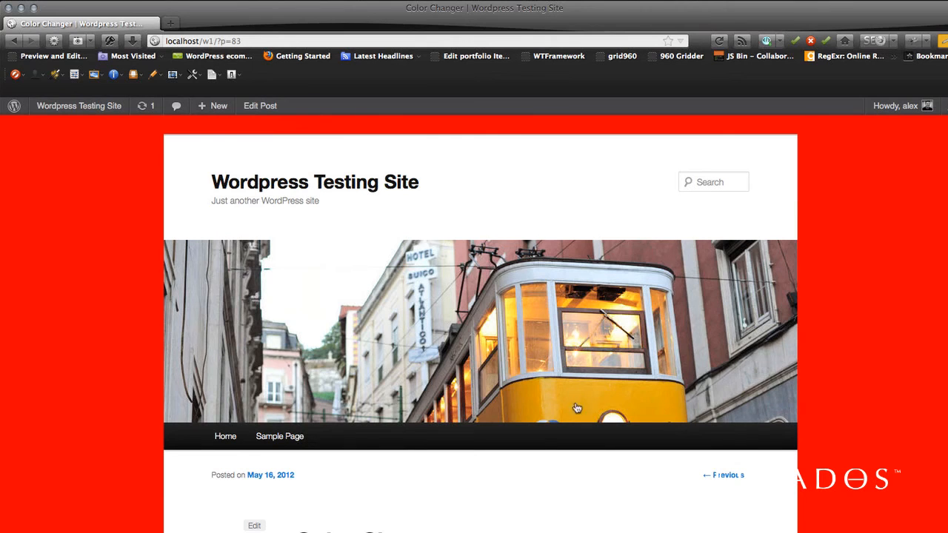
mouse_move(606, 410)
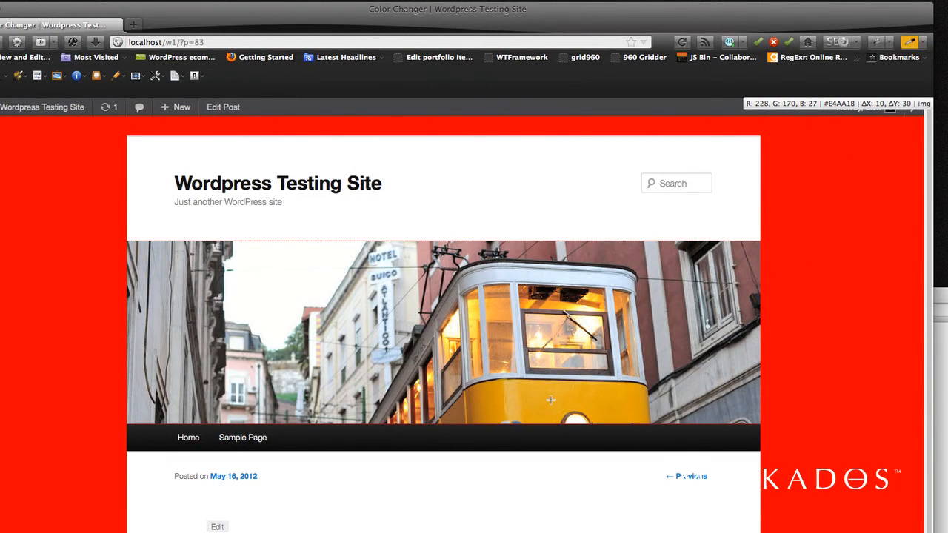
mouse_move(532, 393)
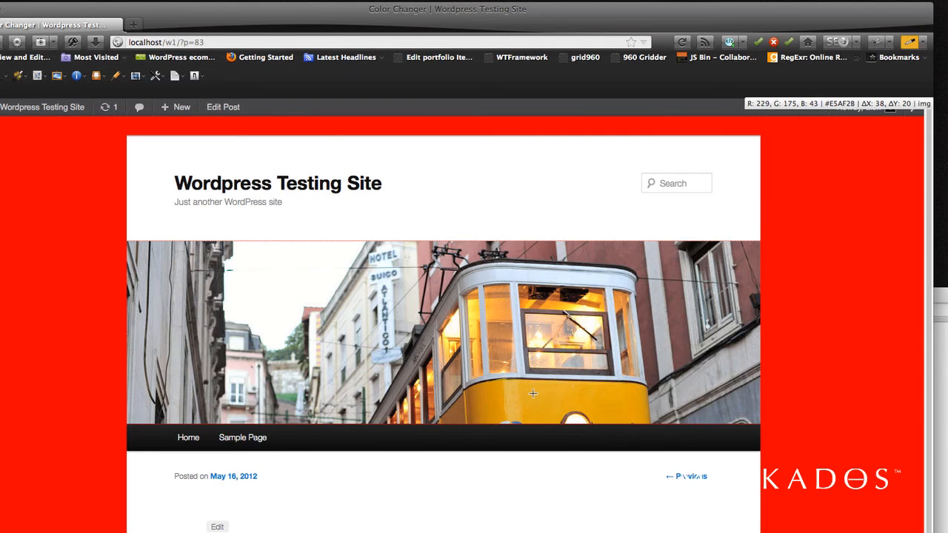
left_click(532, 395)
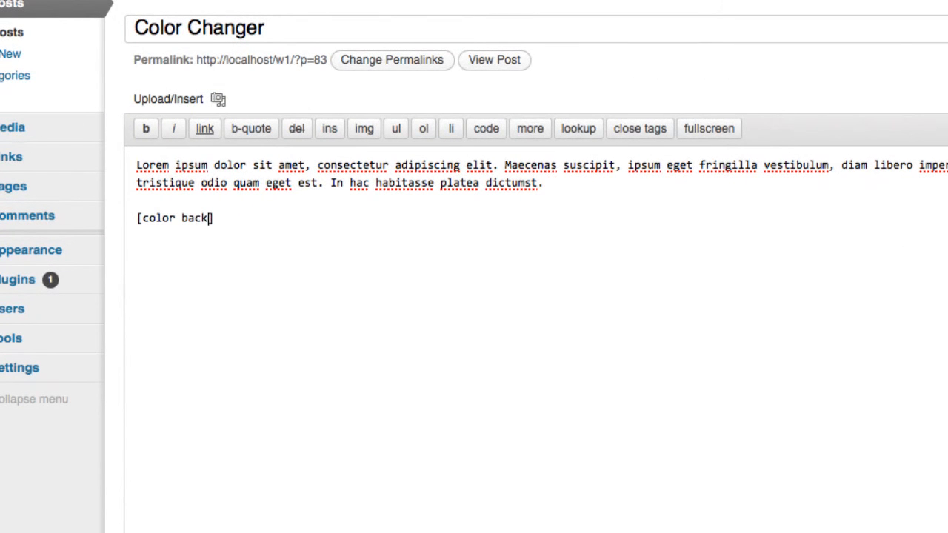
Change the shortcode to [color back="#E2AC26"], check $back in the style rule, and update the post.
type("=\"#E2AC26\"")
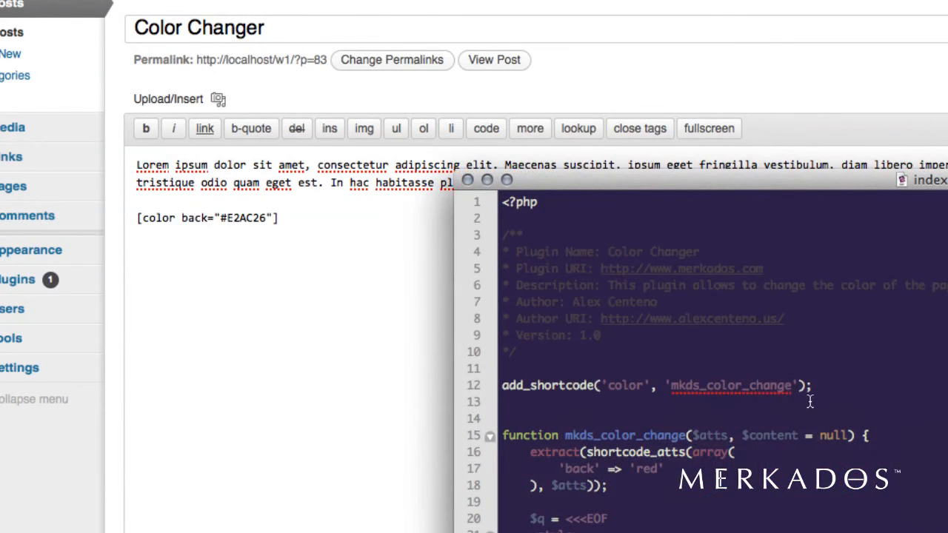
scroll("down", 3)
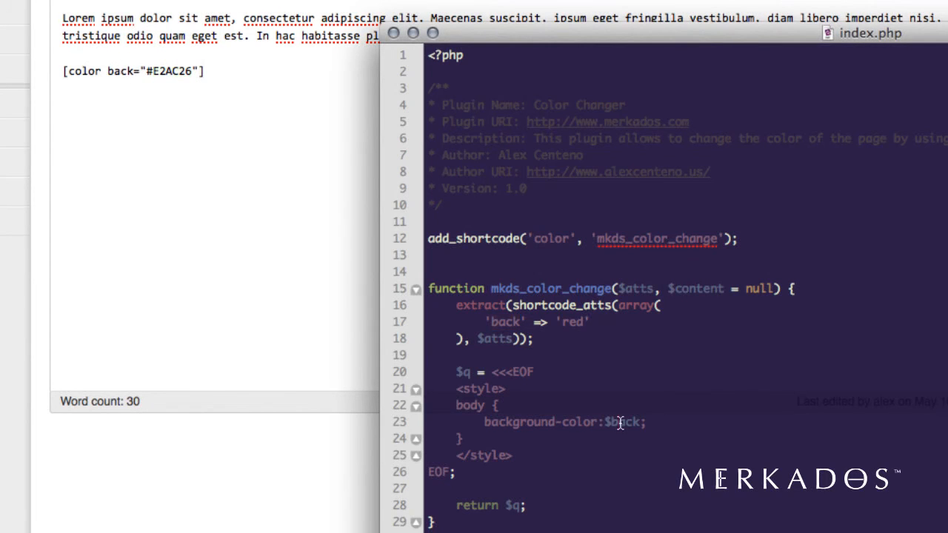
double_click(169, 71)
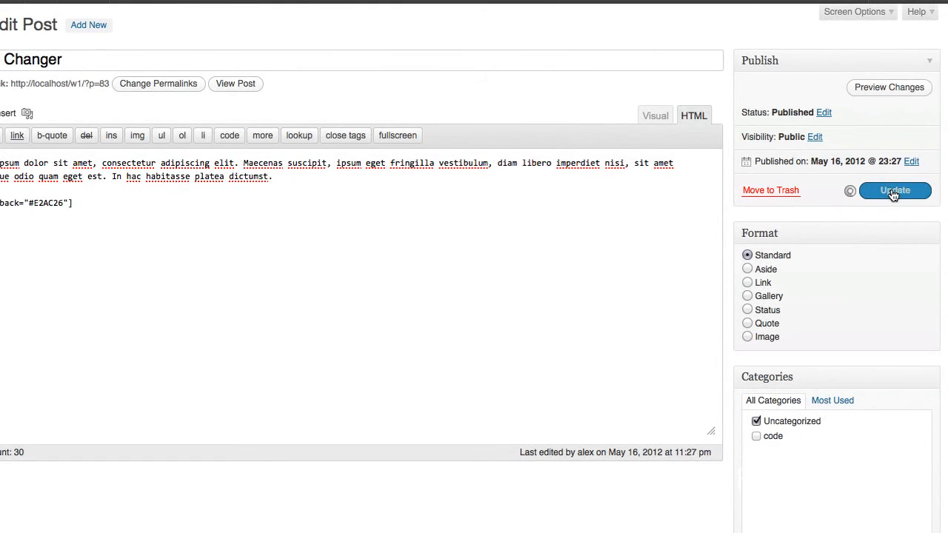
left_click(894, 191)
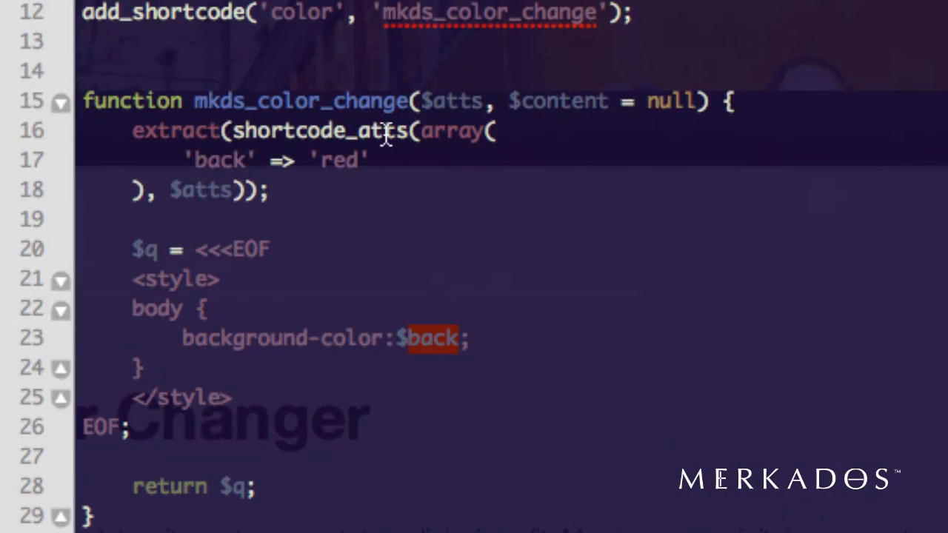
double_click(296, 101)
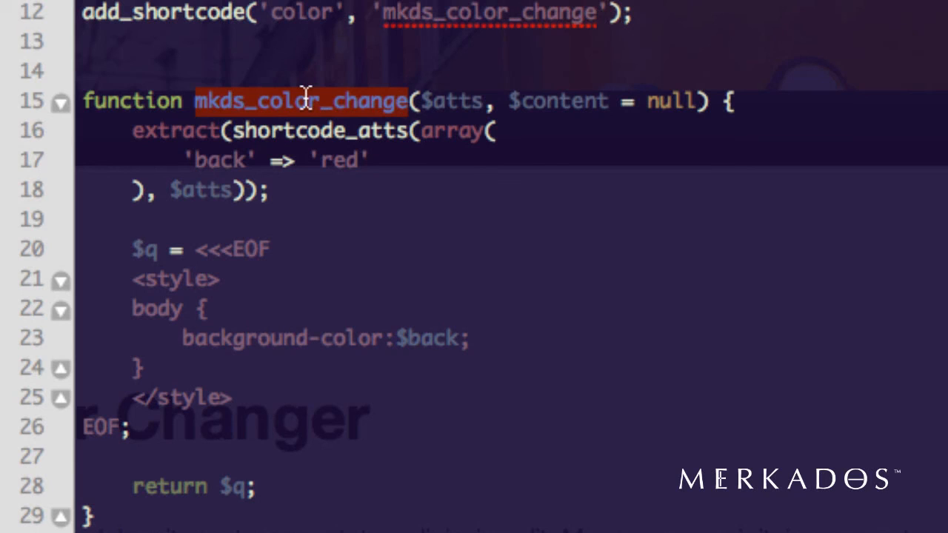
mouse_move(444, 100)
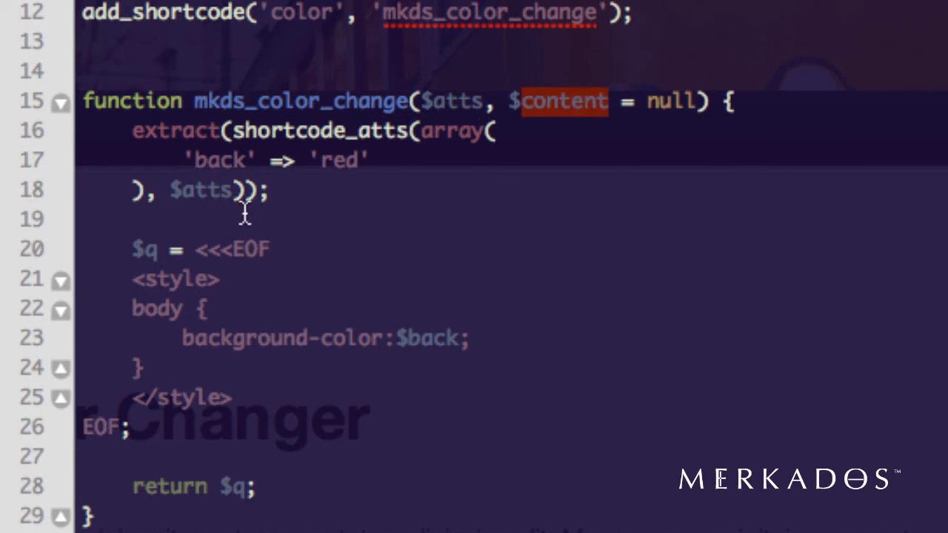
mouse_move(228, 180)
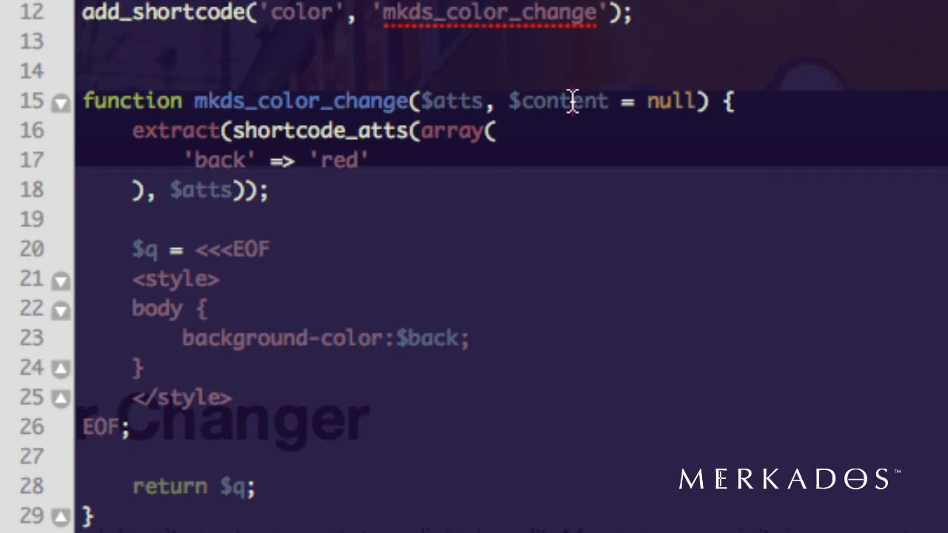
double_click(558, 101)
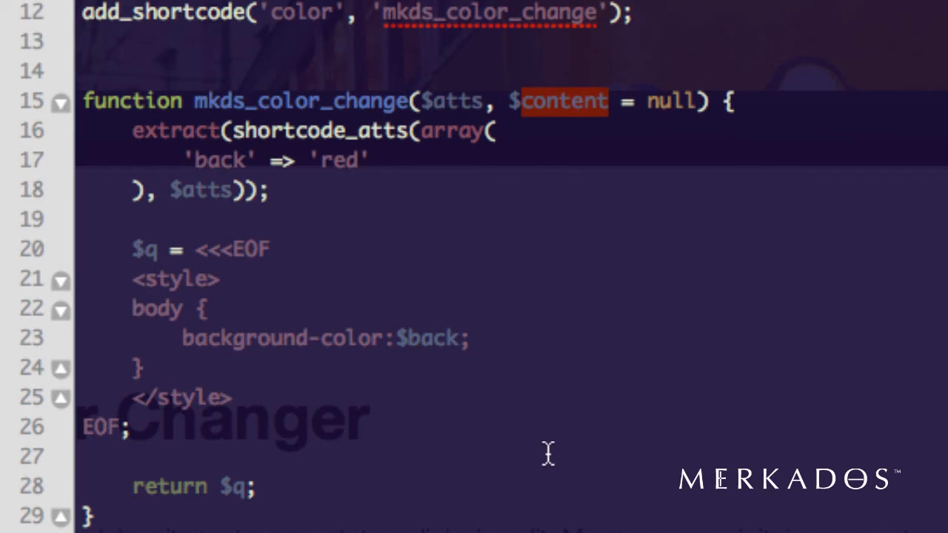